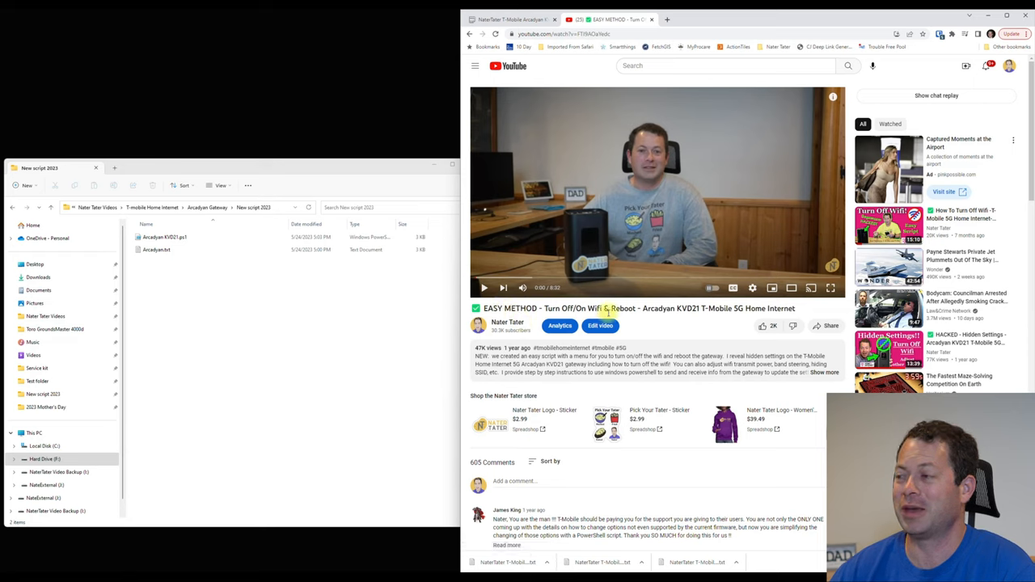
mouse_move(654, 320)
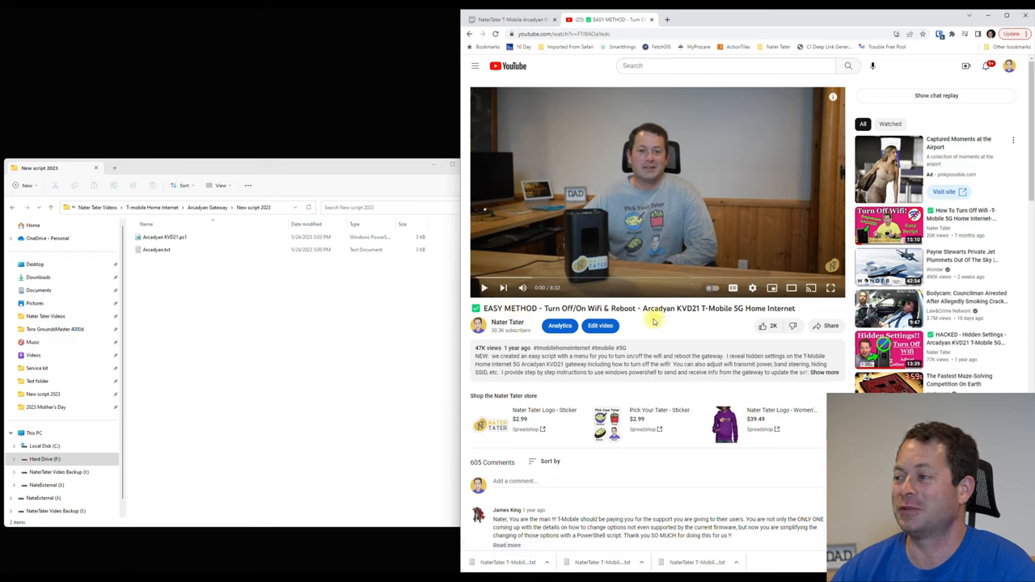
mouse_move(605, 343)
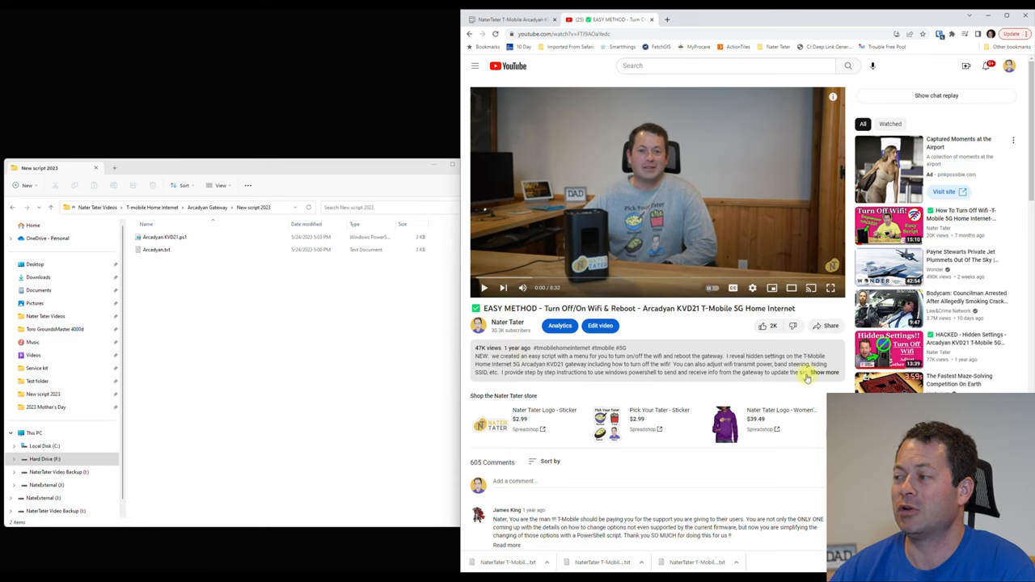
Step: Expand the YouTube video description to reveal the Pastebin script download link
click(823, 373)
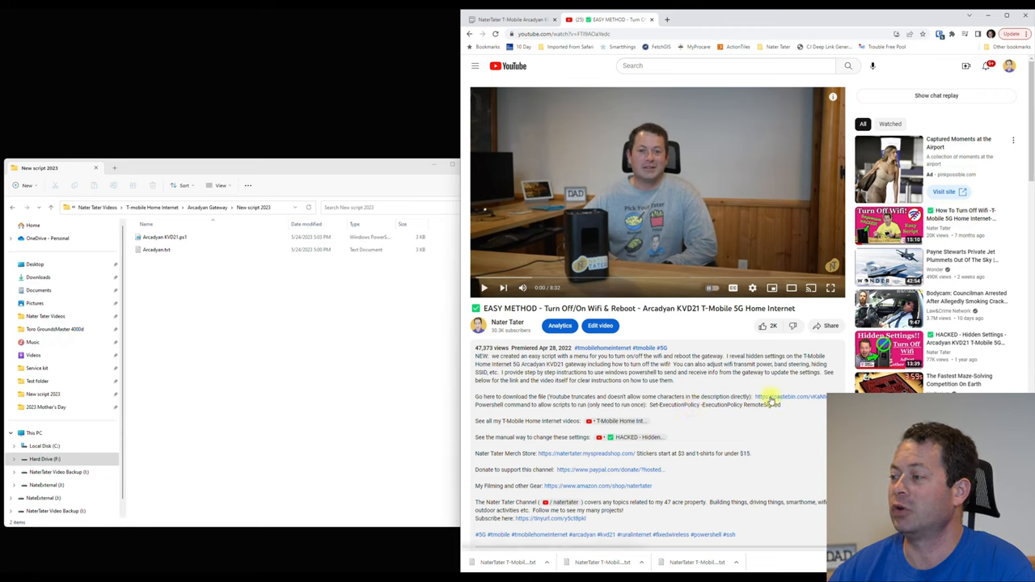
mouse_move(740, 344)
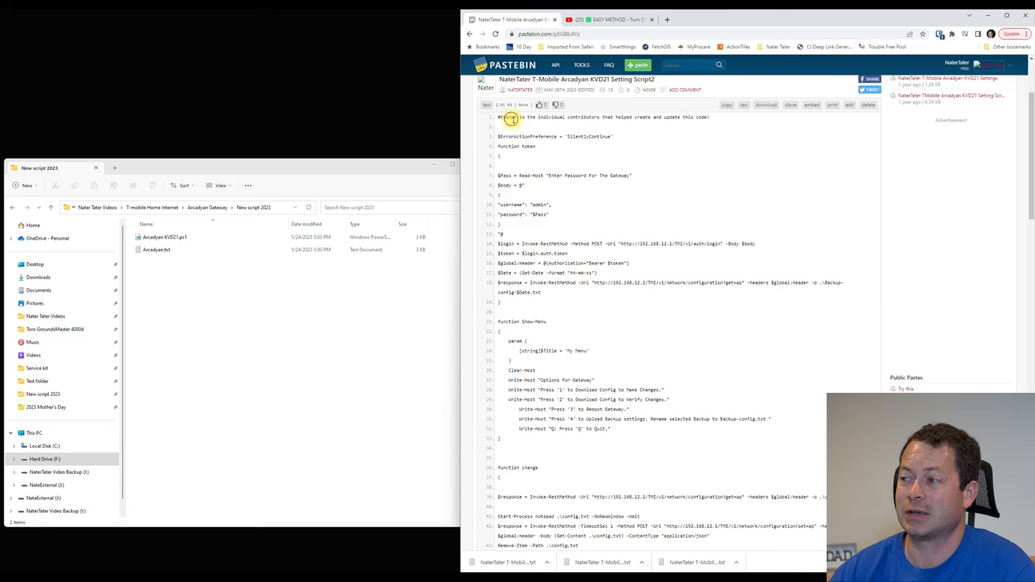
Step: Save the 'NaterTater T-Mobile Arcadyan KVD21 Setting Script2' download link into New script 2023
drag(511, 117, 612, 434)
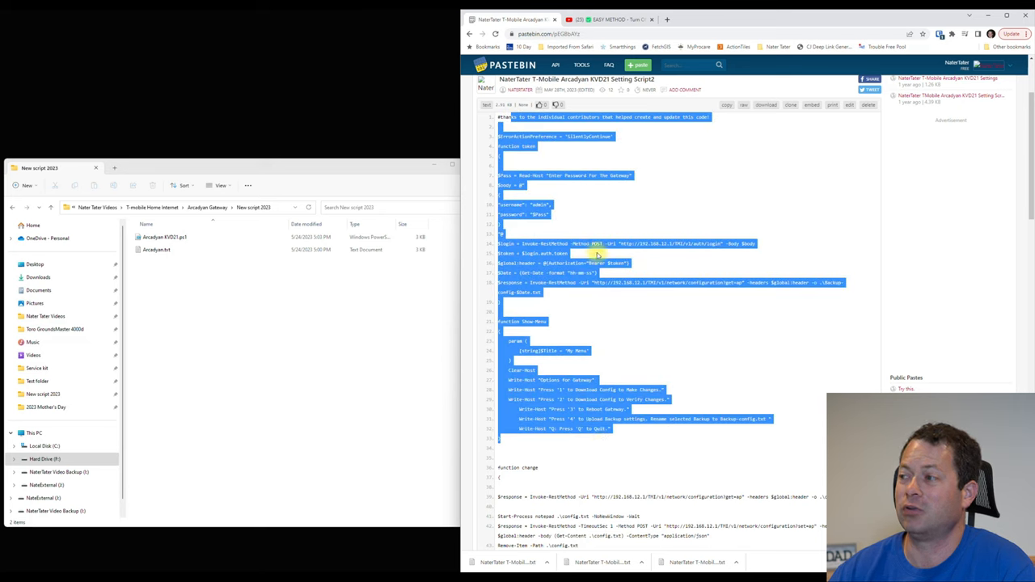
click(653, 181)
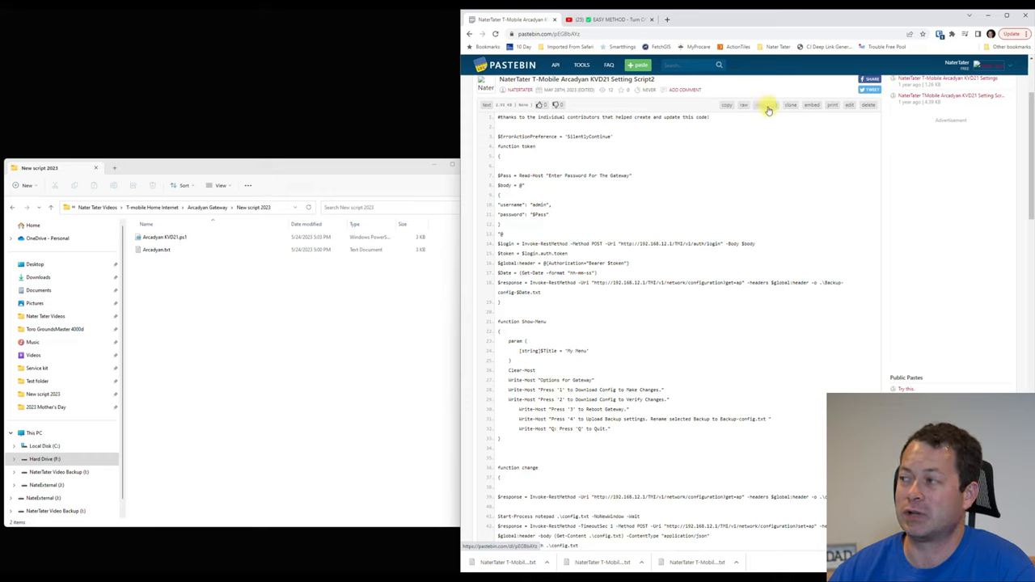
right_click(768, 109)
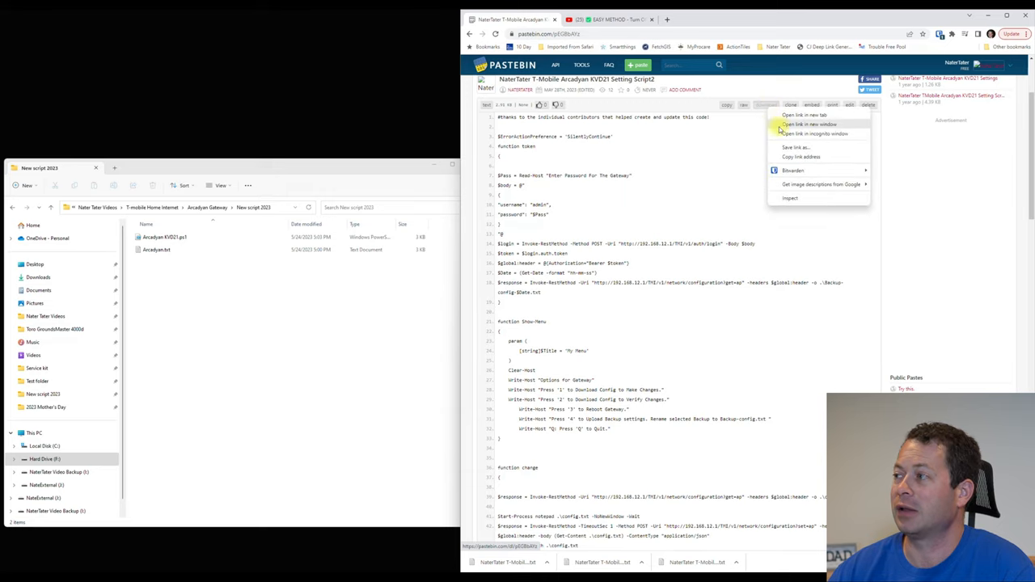
click(624, 257)
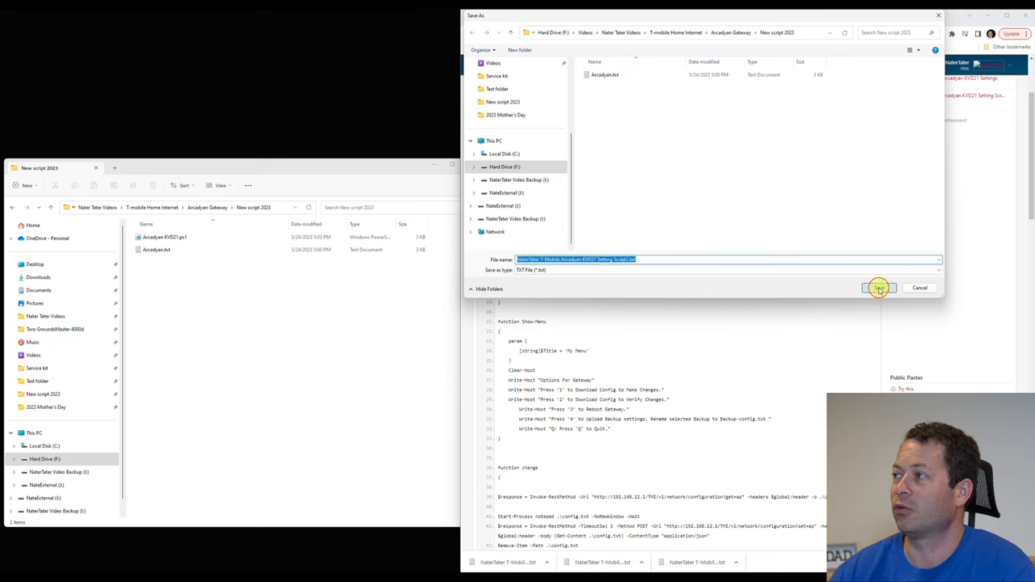
click(877, 288)
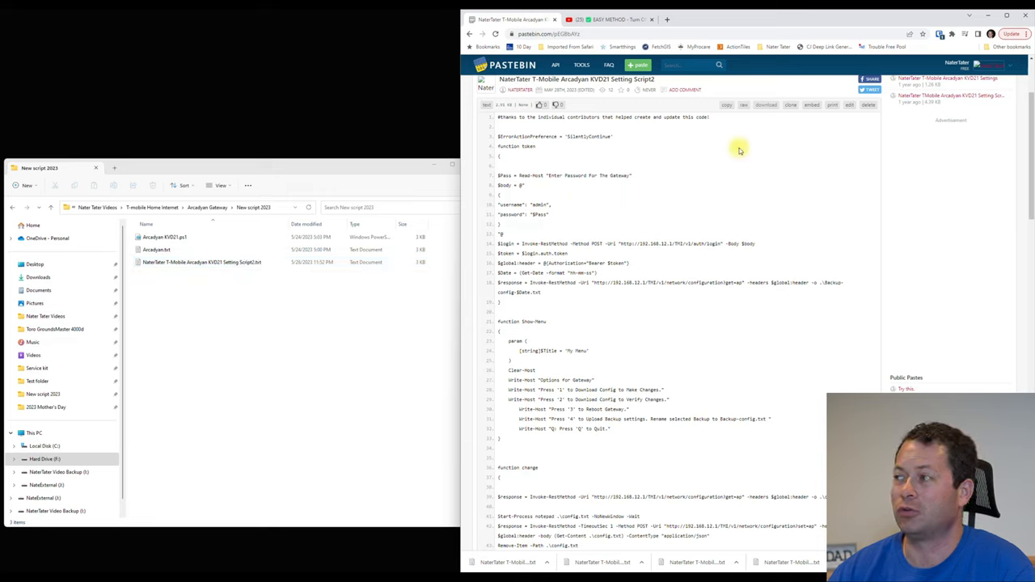
click(203, 262)
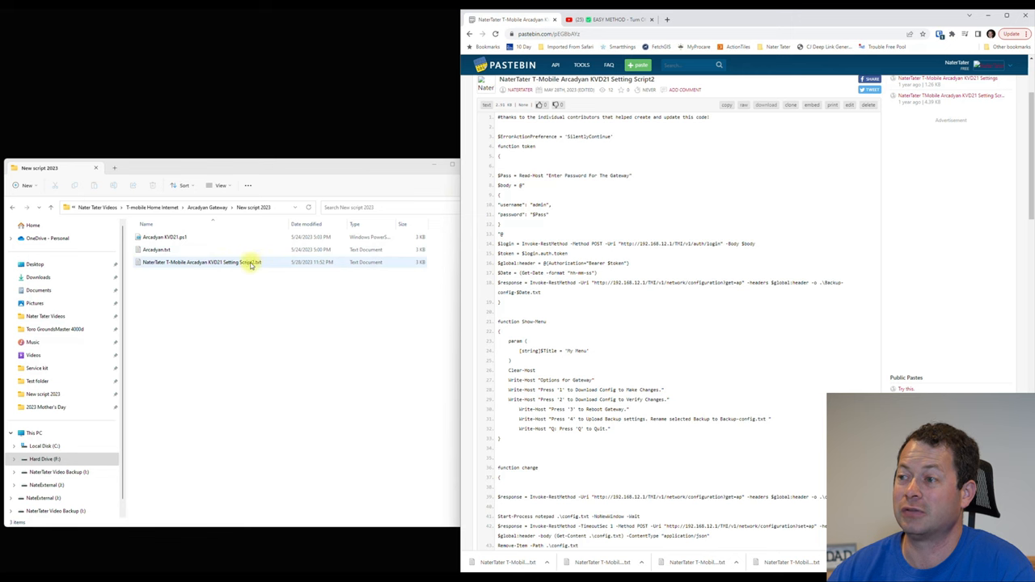
double_click(202, 262)
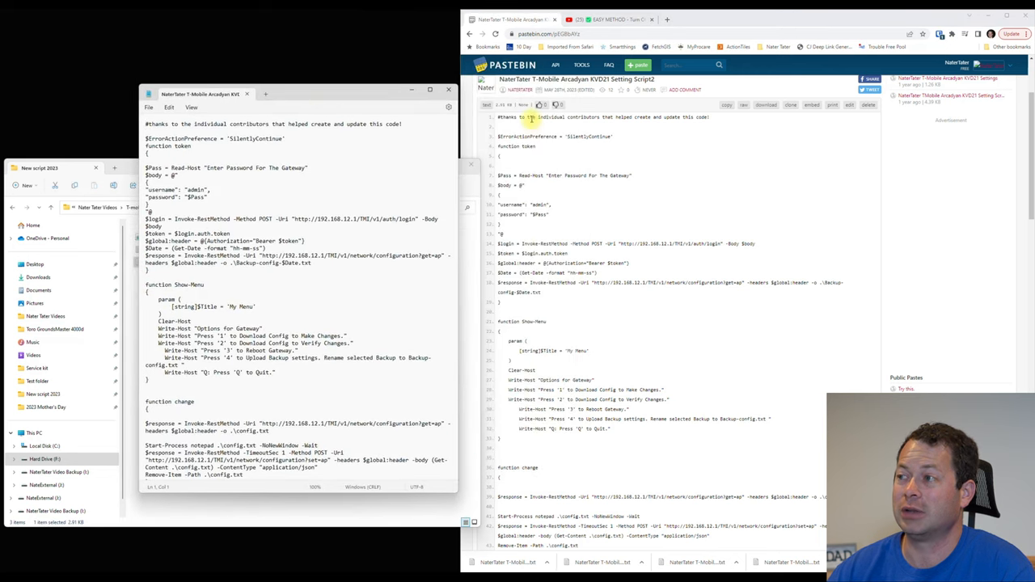
mouse_move(616, 291)
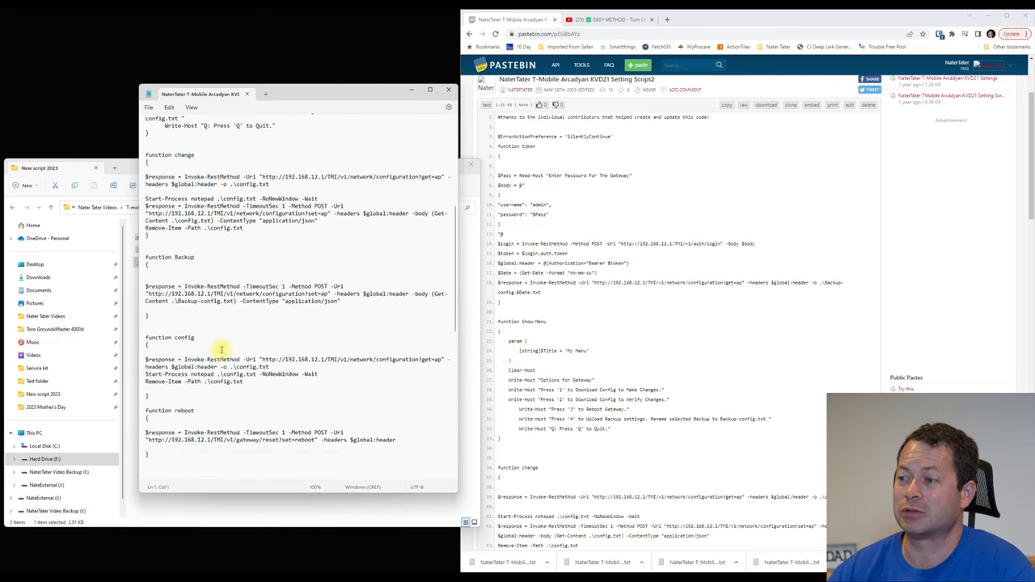
scroll(down, 3)
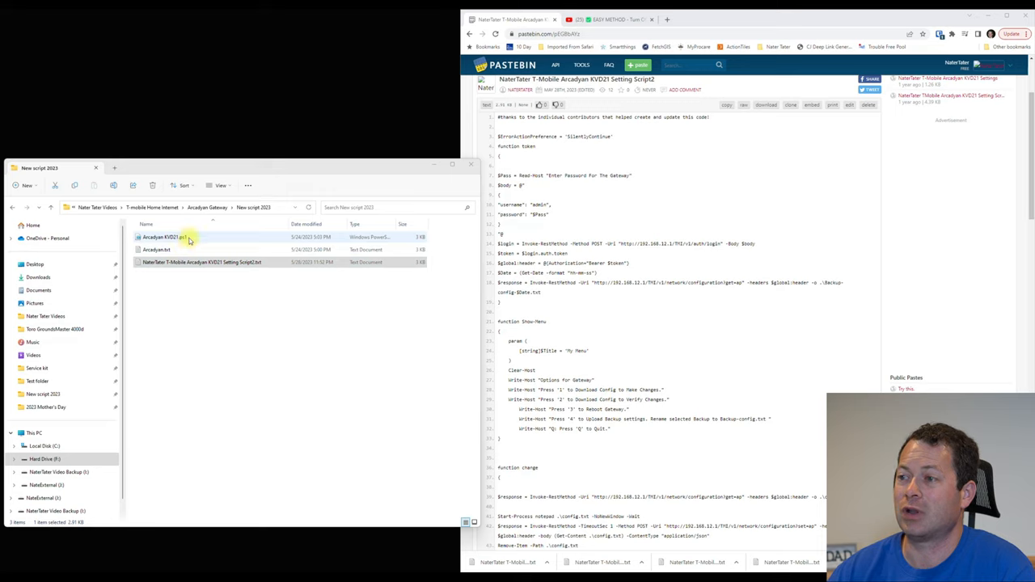
click(202, 262)
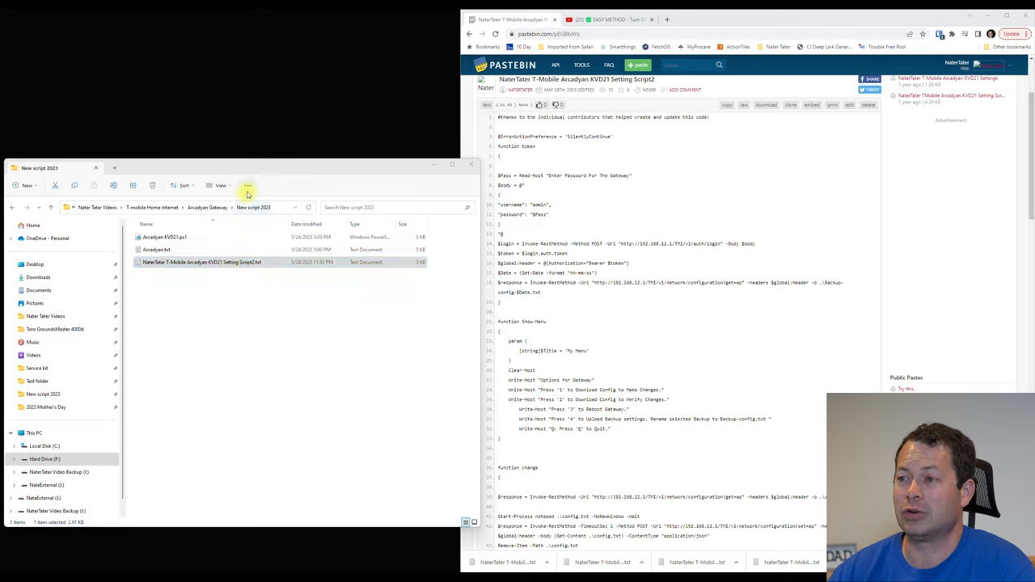
mouse_move(248, 185)
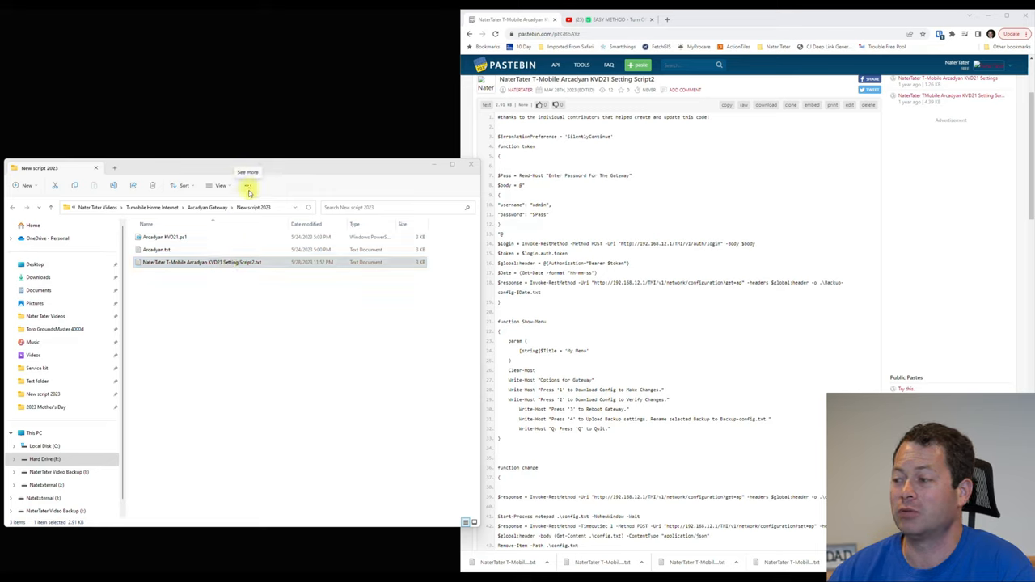
click(248, 185)
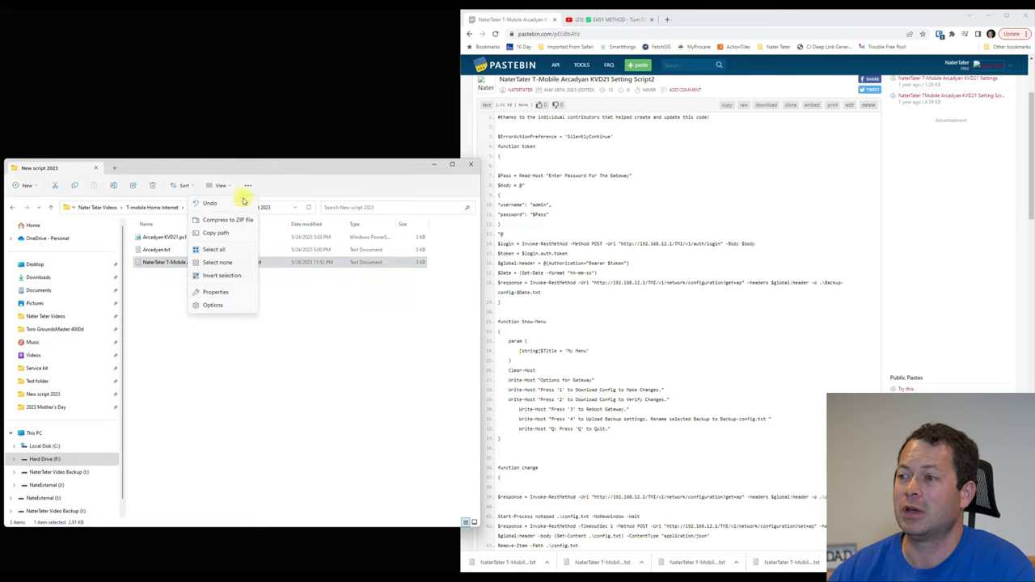
mouse_move(213, 304)
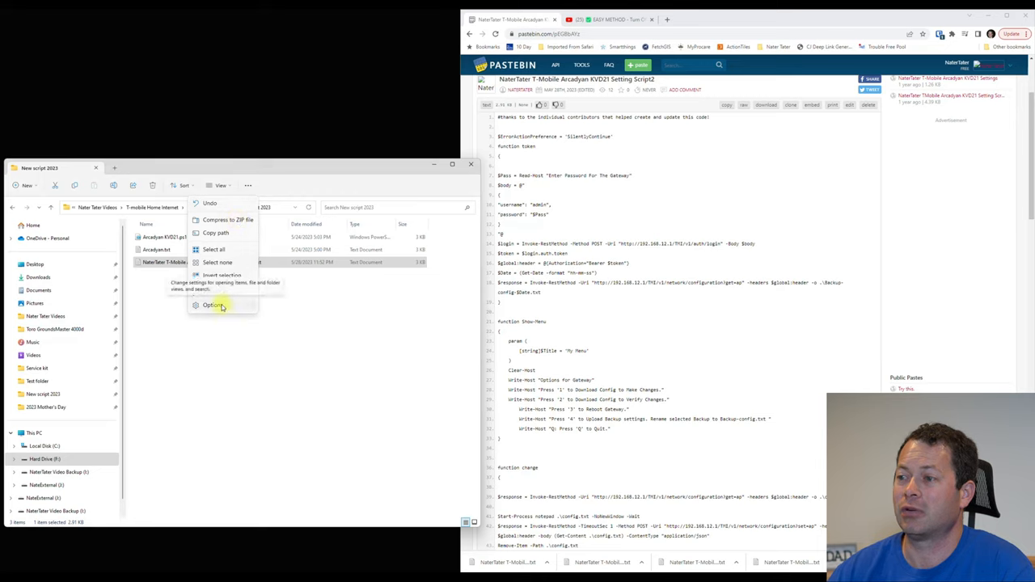
click(212, 305)
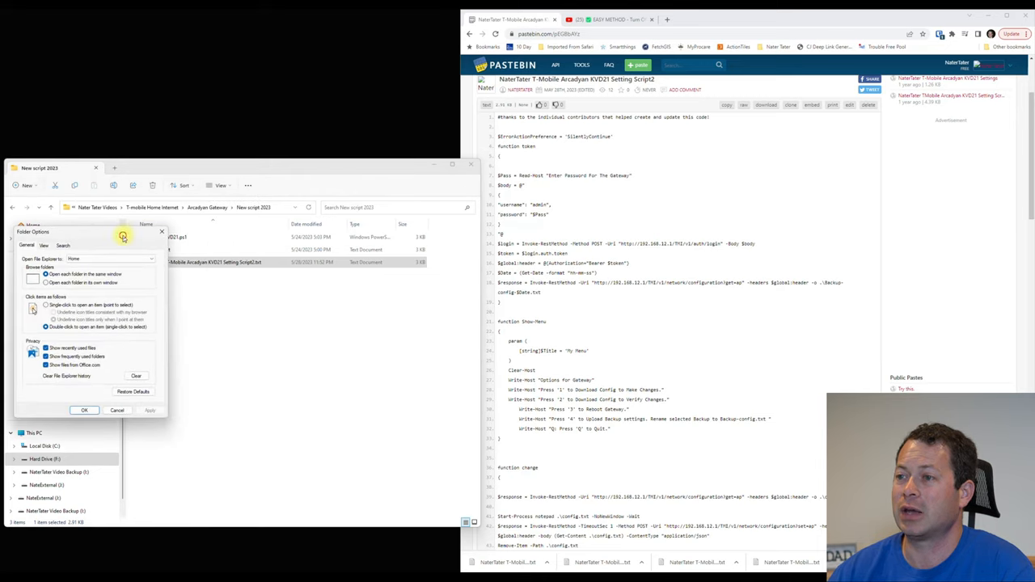
click(287, 282)
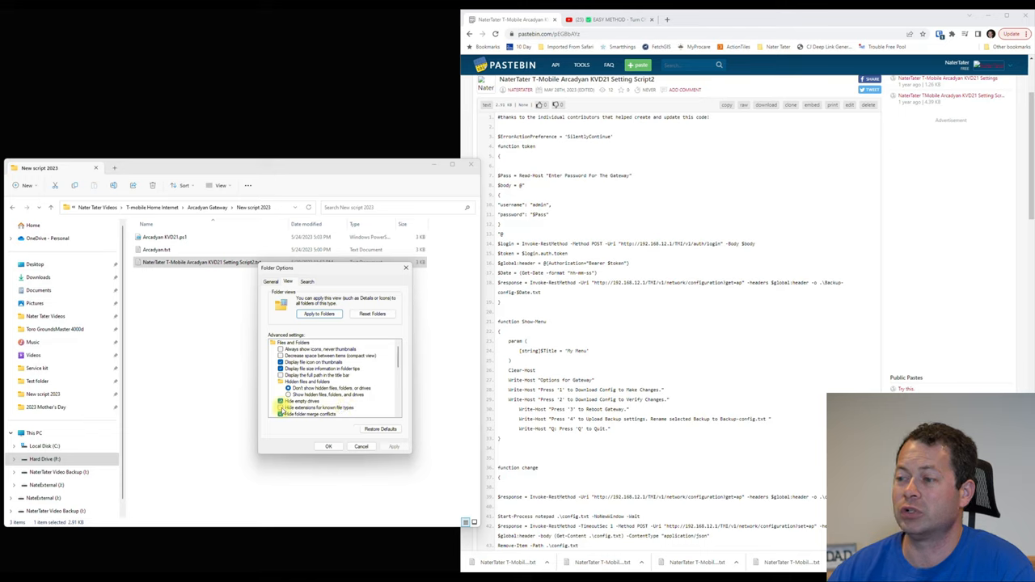
click(281, 401)
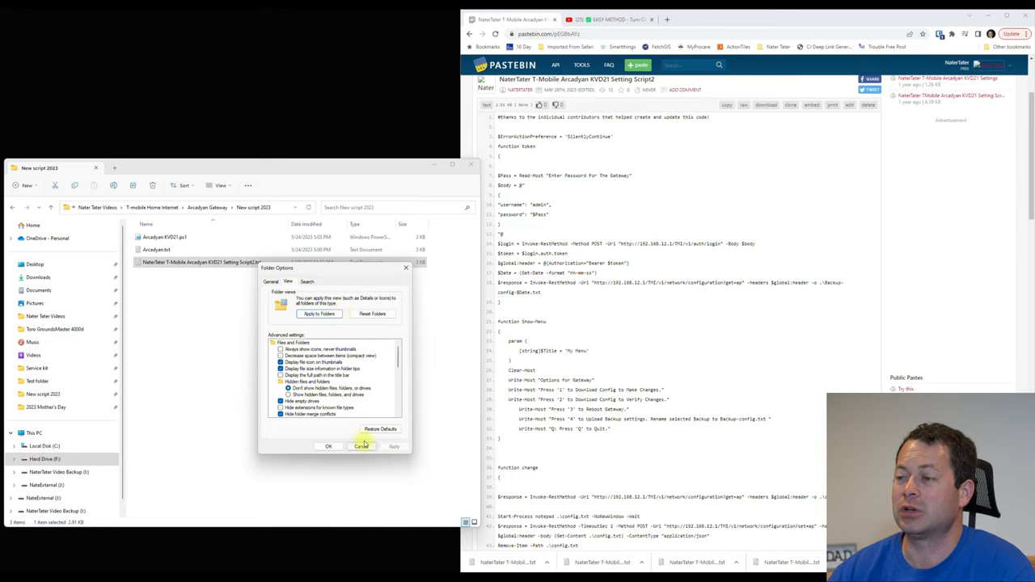
click(360, 446)
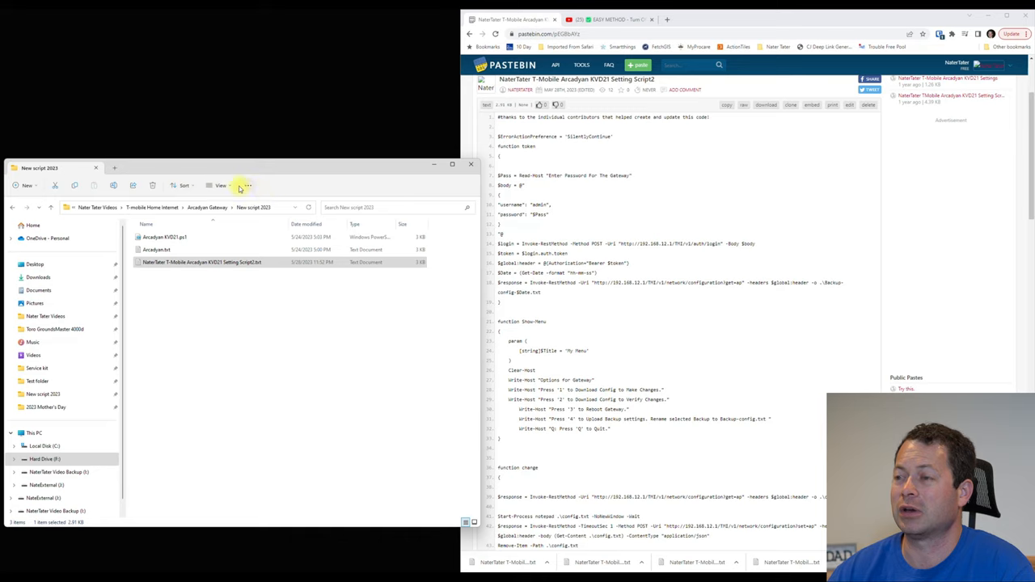
mouse_move(274, 201)
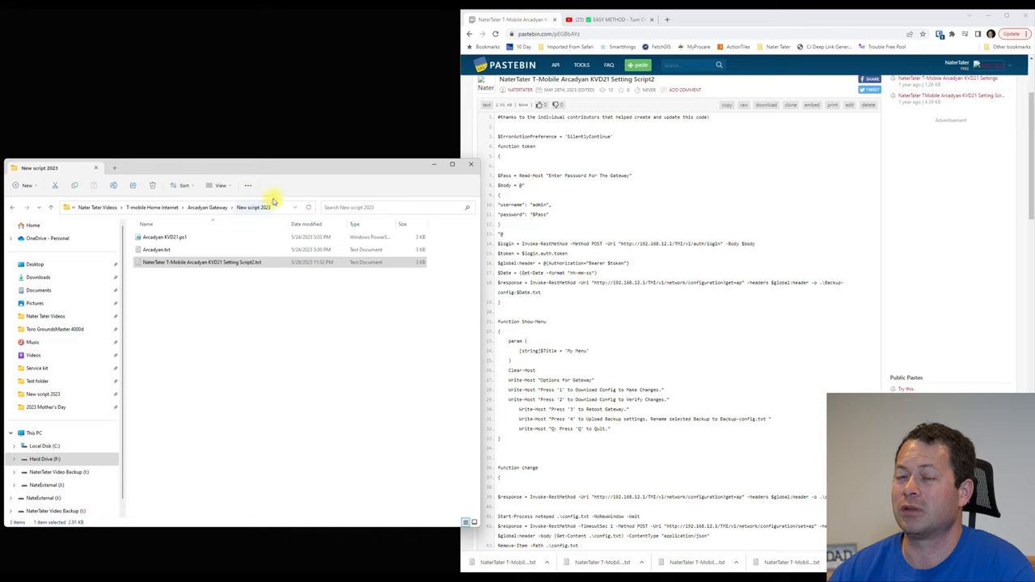
mouse_move(275, 201)
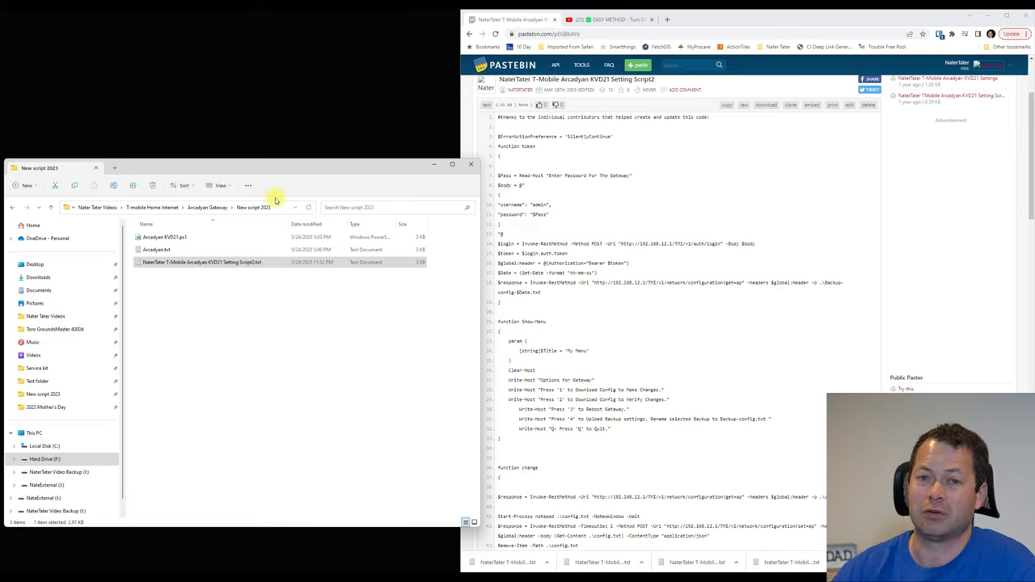
mouse_move(277, 278)
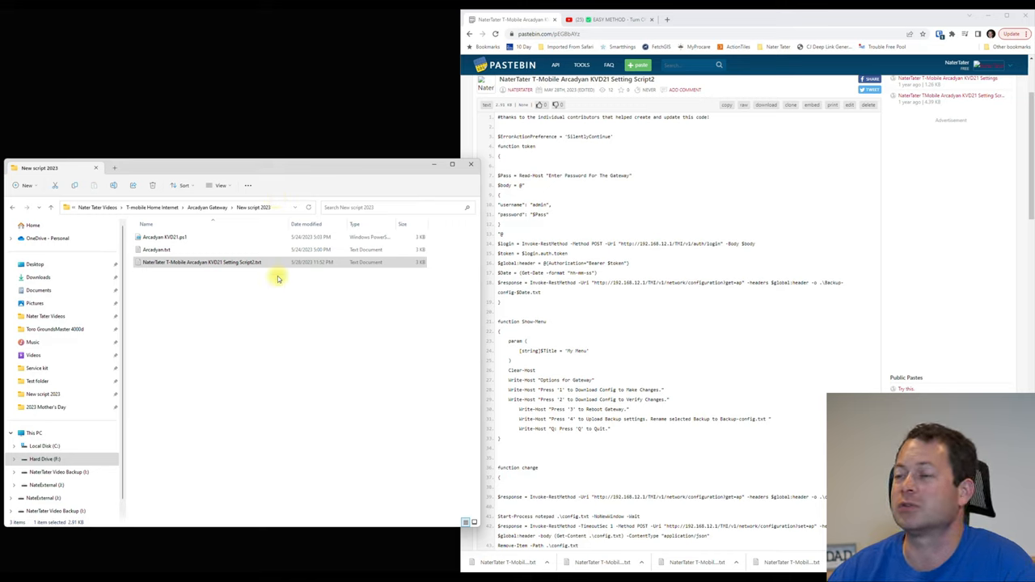
mouse_move(246, 262)
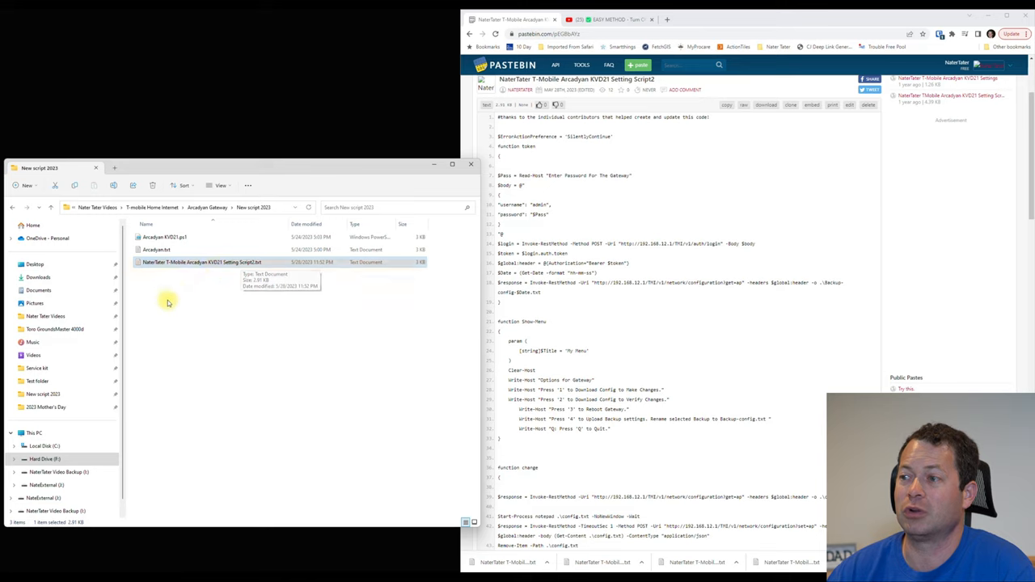
mouse_move(219, 273)
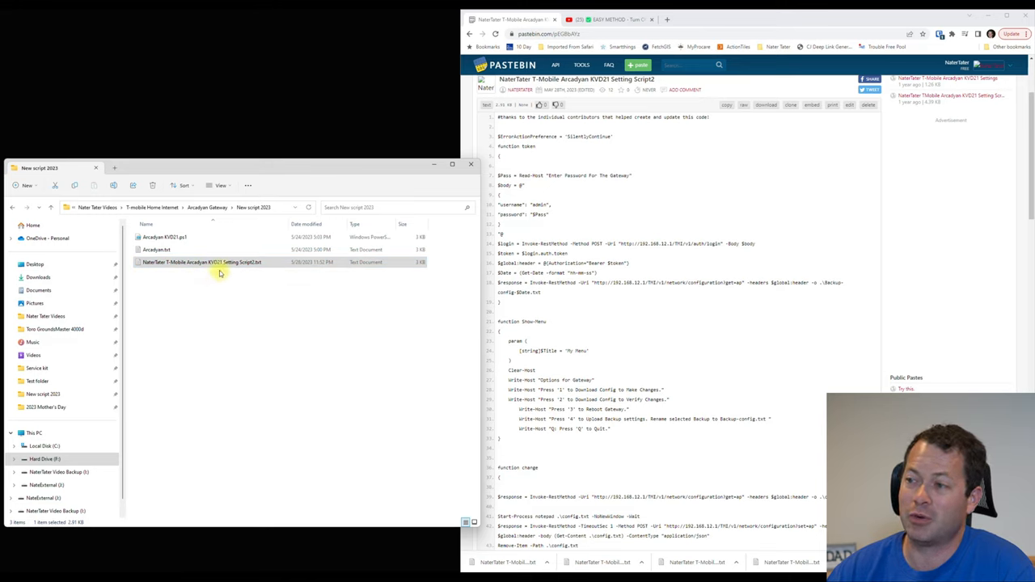
Step: Rename Setting Script2 from .txt to .ps1 and accept the extension-change warning
right_click(202, 262)
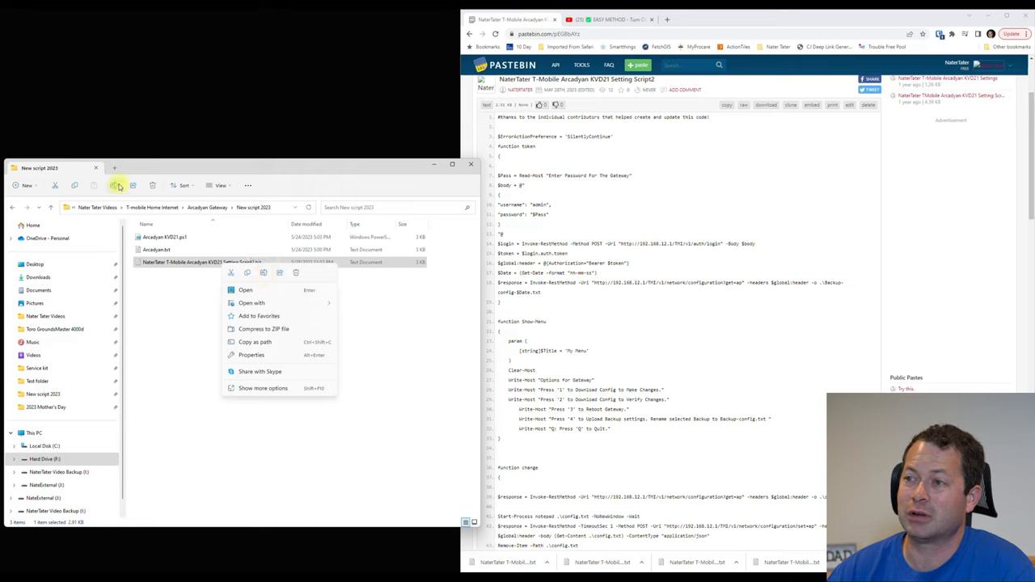
click(202, 262)
text(ps1)
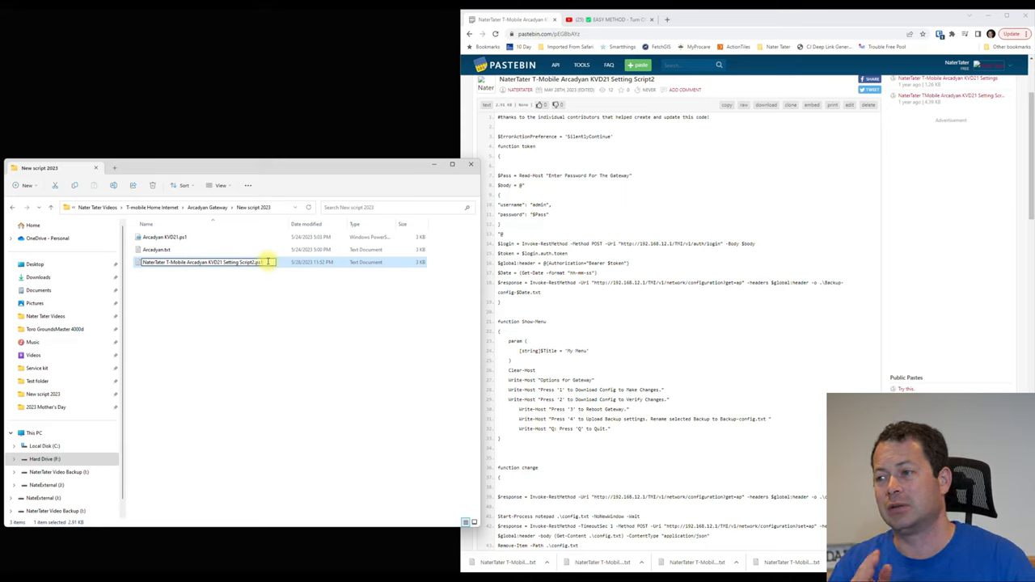
key(enter)
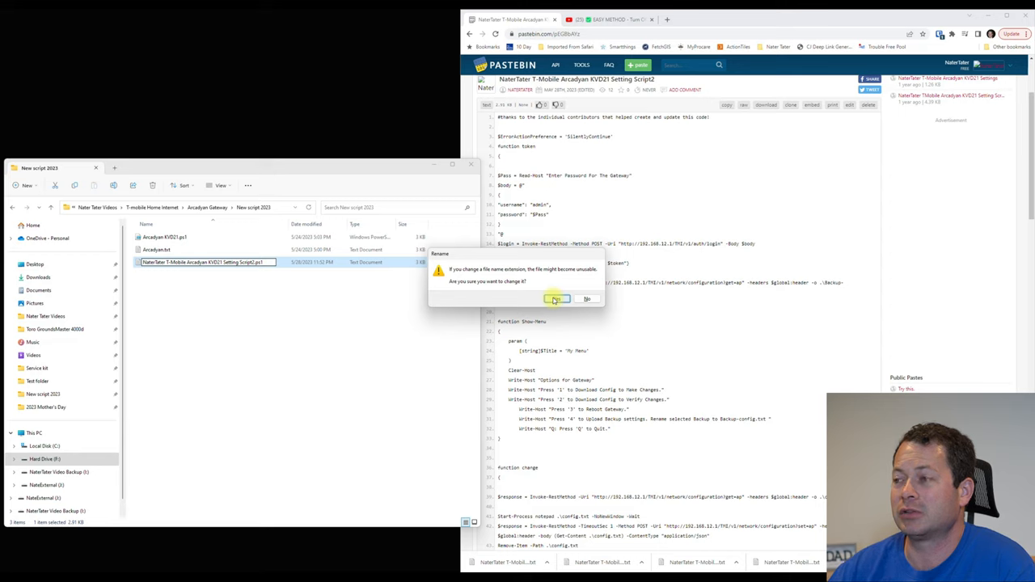
click(556, 298)
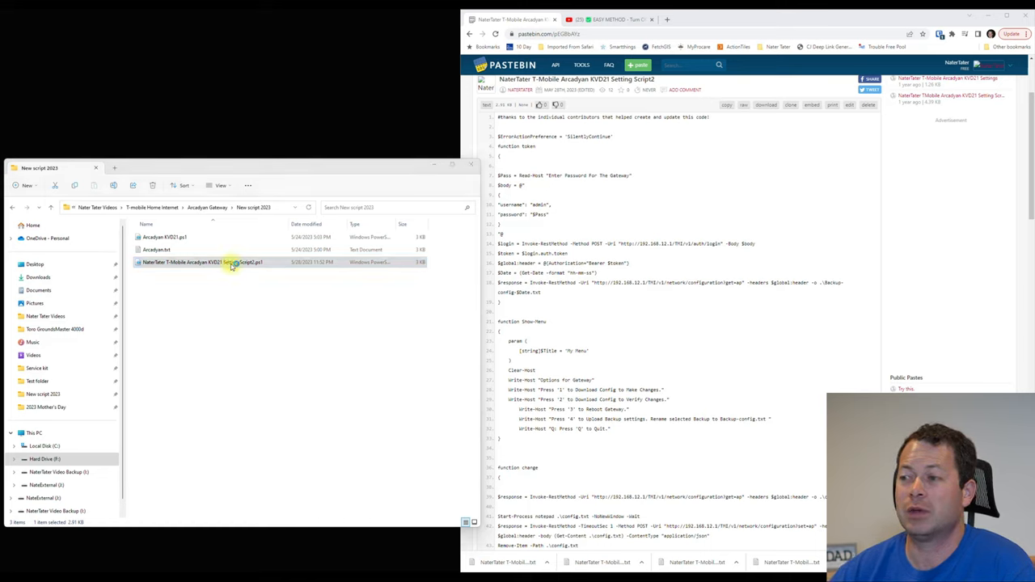
mouse_move(262, 294)
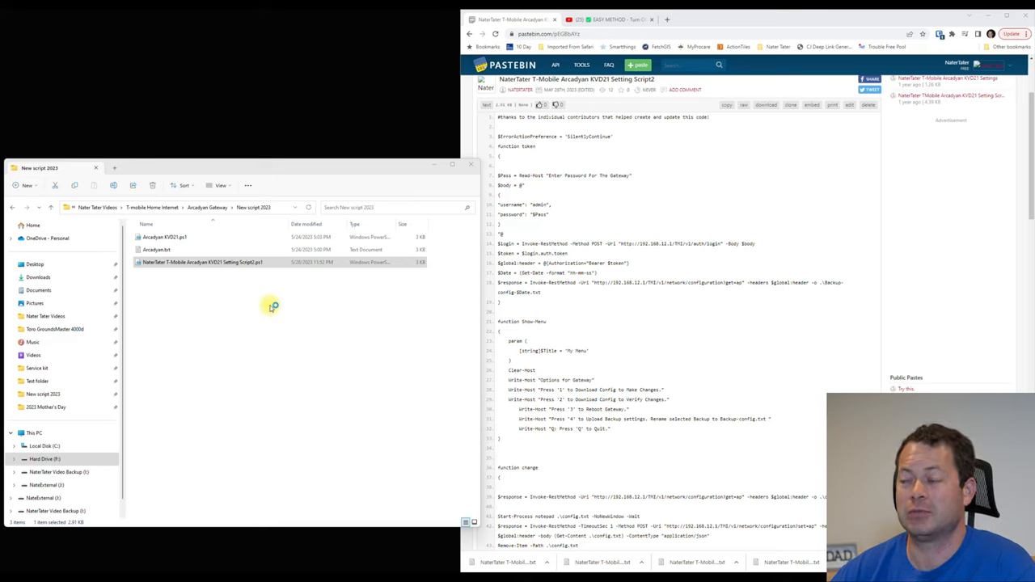
double_click(203, 262)
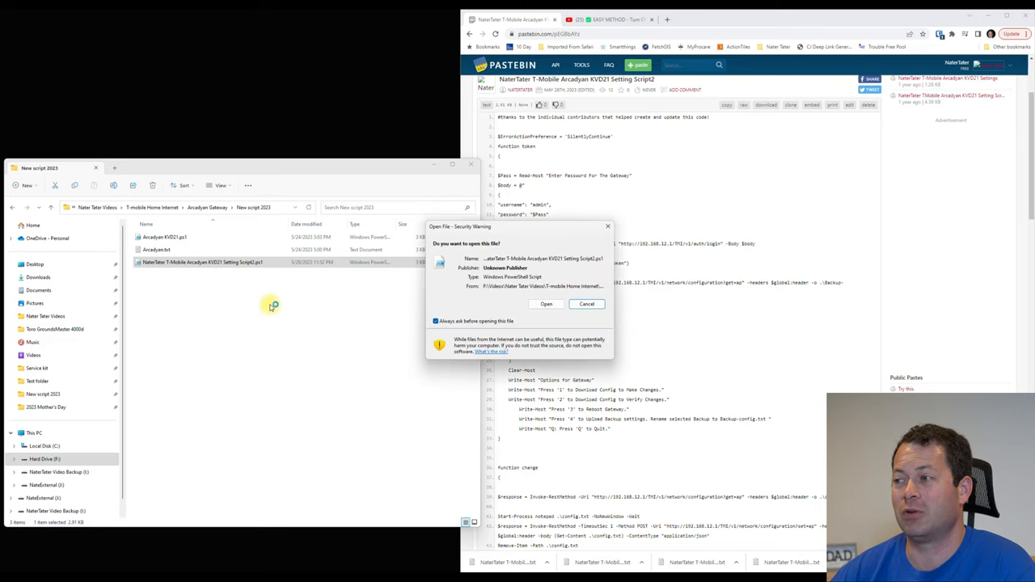
mouse_move(539, 267)
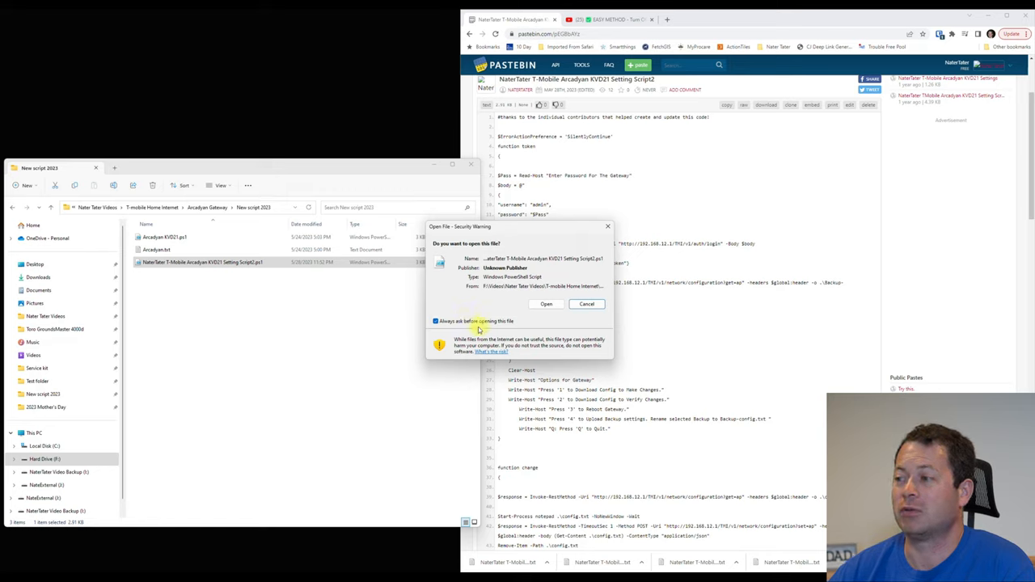
click(435, 321)
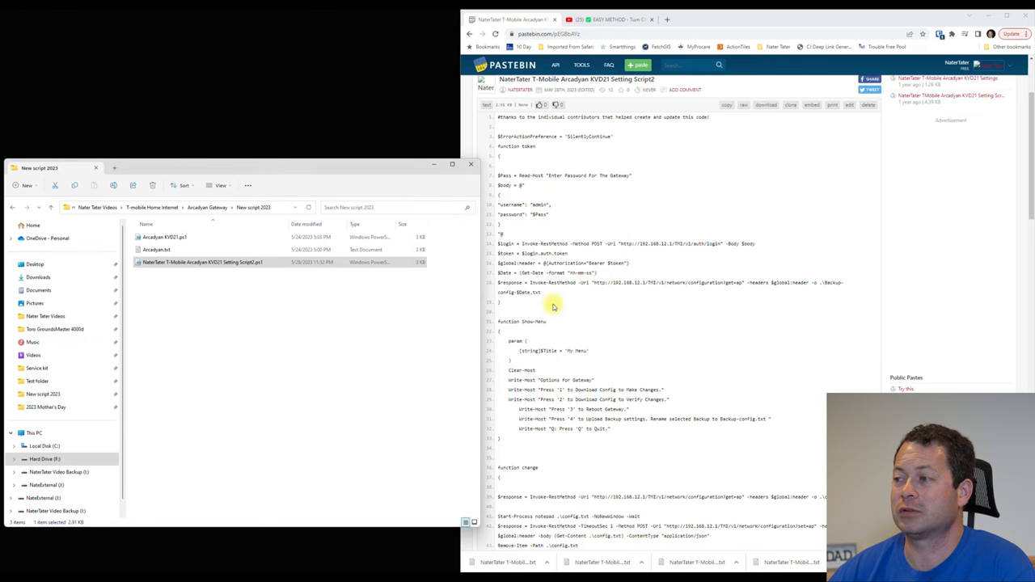
double_click(203, 261)
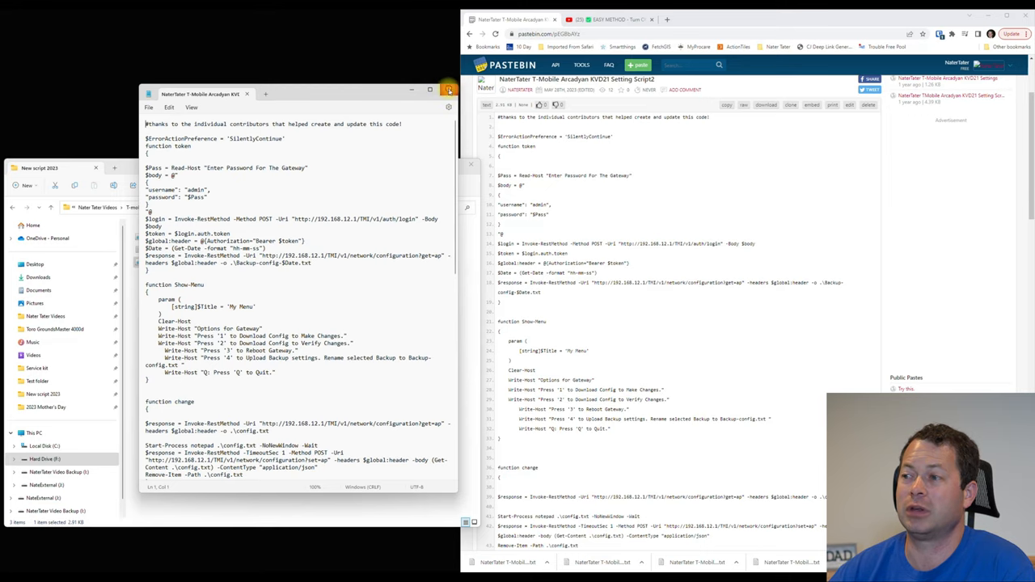
click(448, 89)
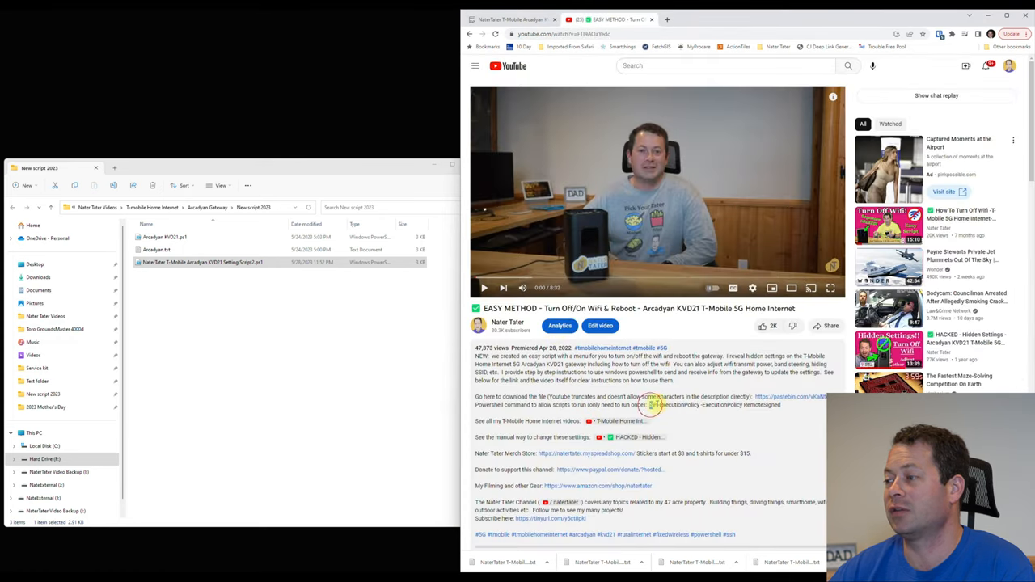
Step: Select and copy the Set-ExecutionPolicy RemoteSigned command from the video description
drag(648, 405, 780, 404)
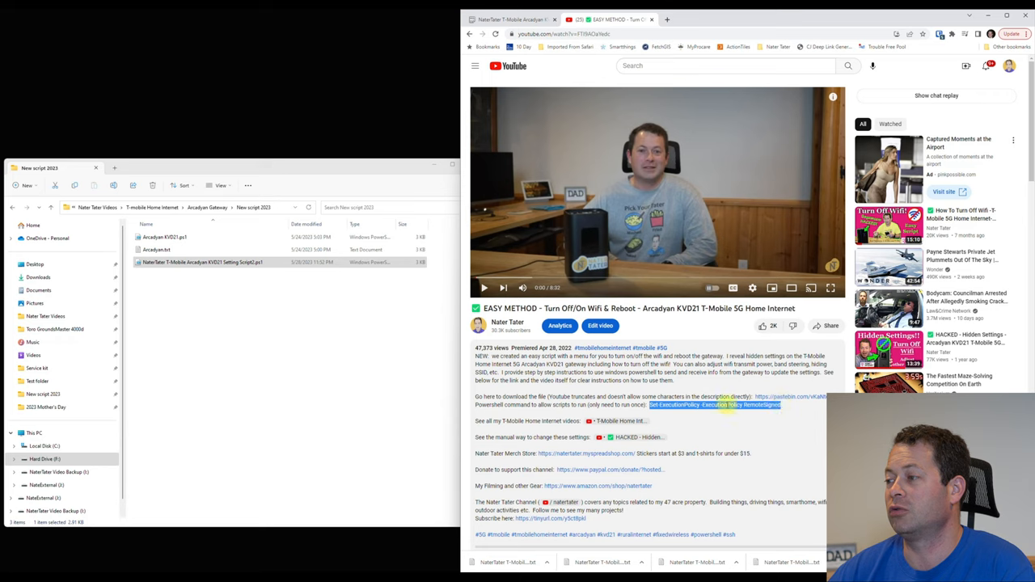
right_click(711, 404)
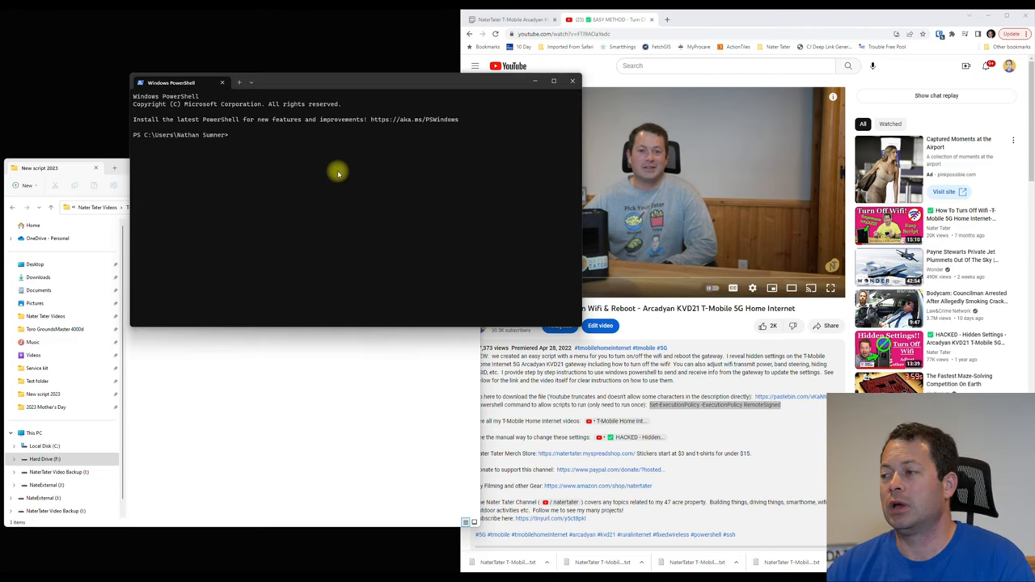
Step: Run Set-ExecutionPolicy -ExecutionPolicy RemoteSigned, hit access denied, and close the non-admin window
text(Set-ExecutionPolicy -ExecutionPolicy RemoteSigned)
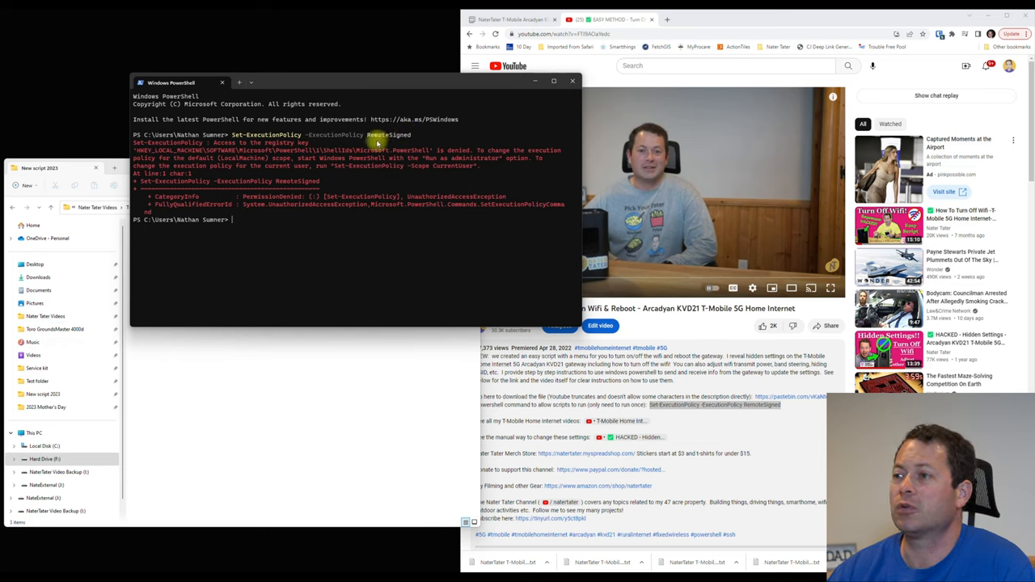
mouse_move(271, 160)
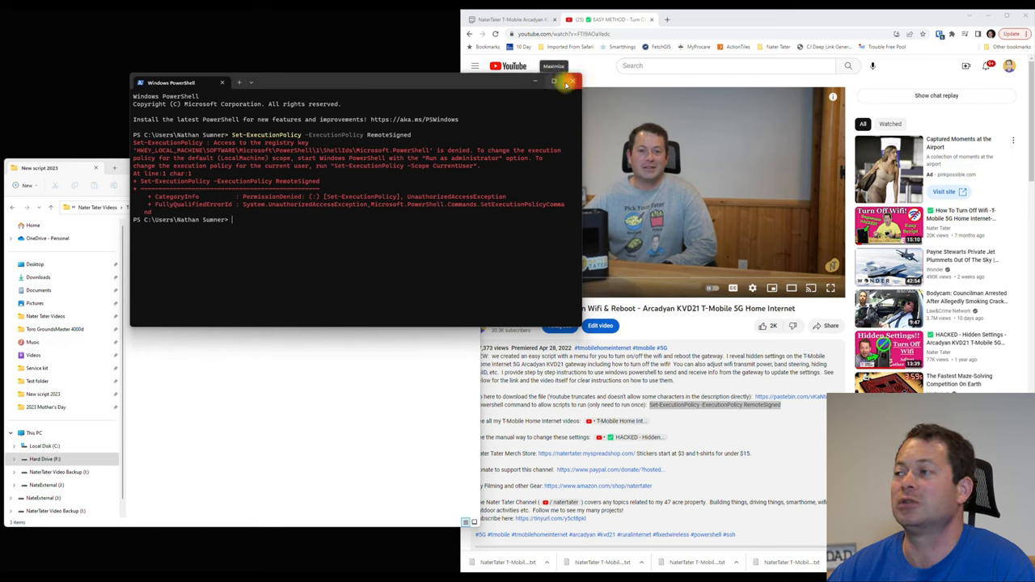
click(567, 83)
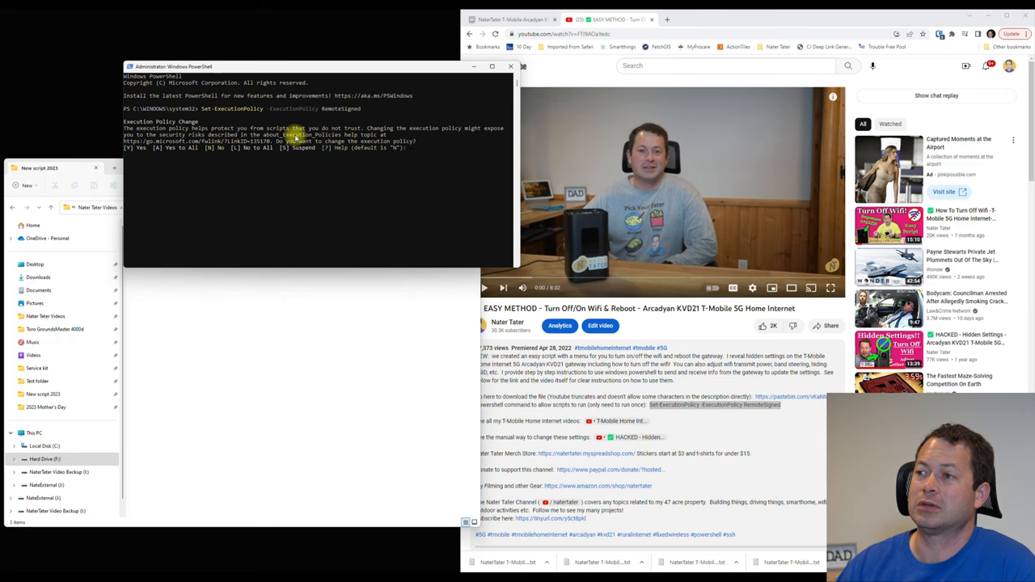
mouse_move(181, 167)
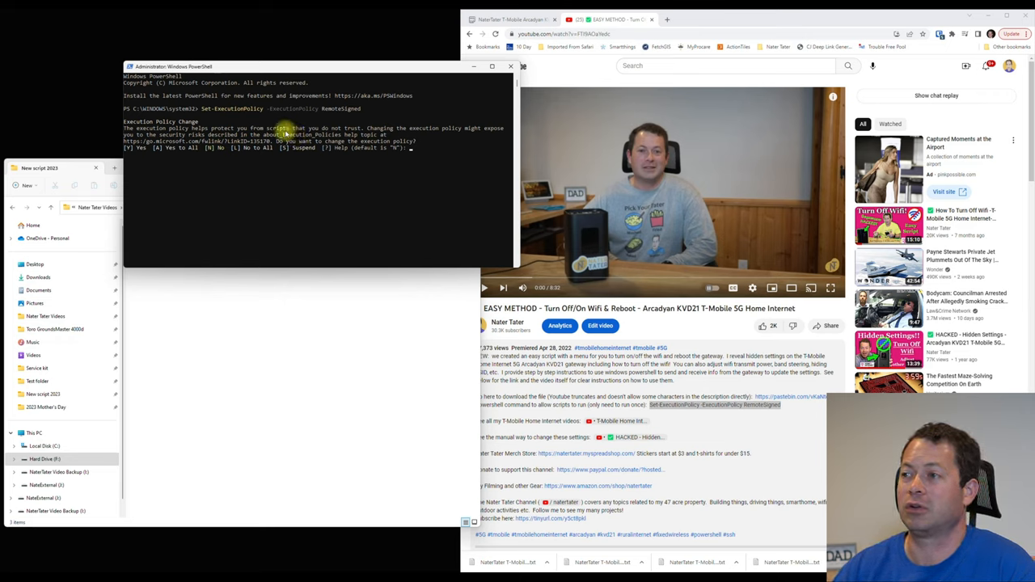
mouse_move(198, 170)
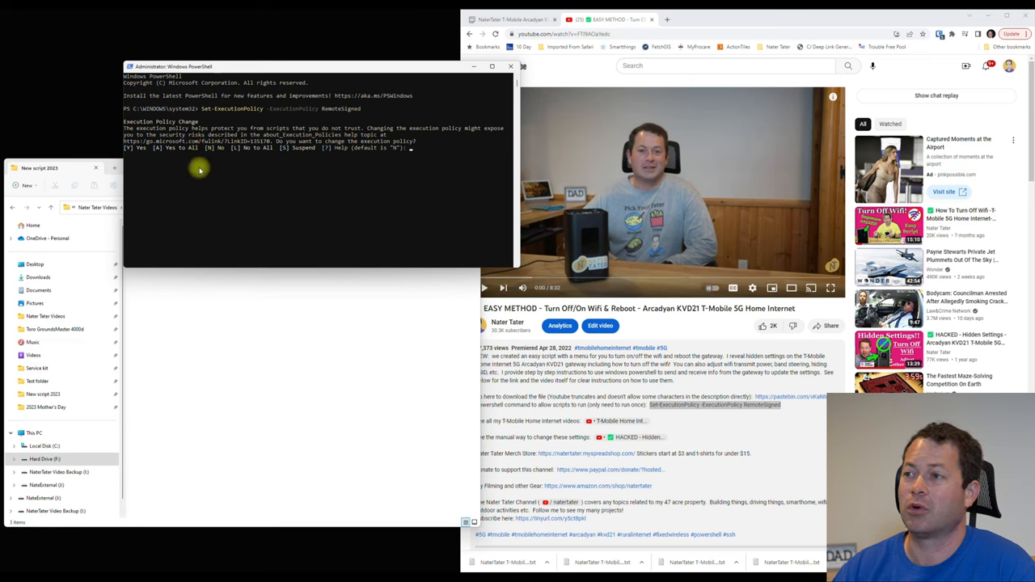
mouse_move(257, 152)
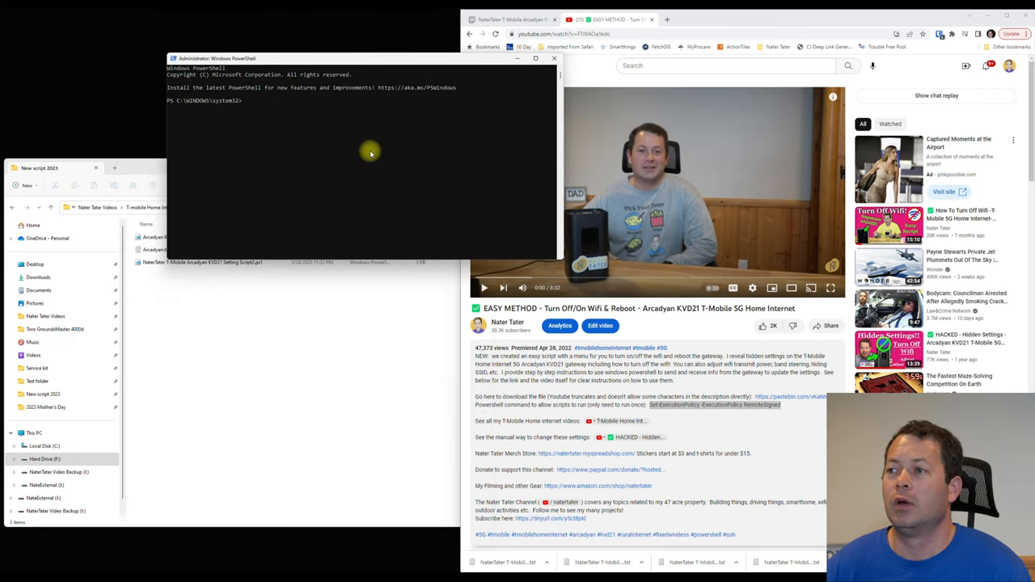
mouse_move(340, 181)
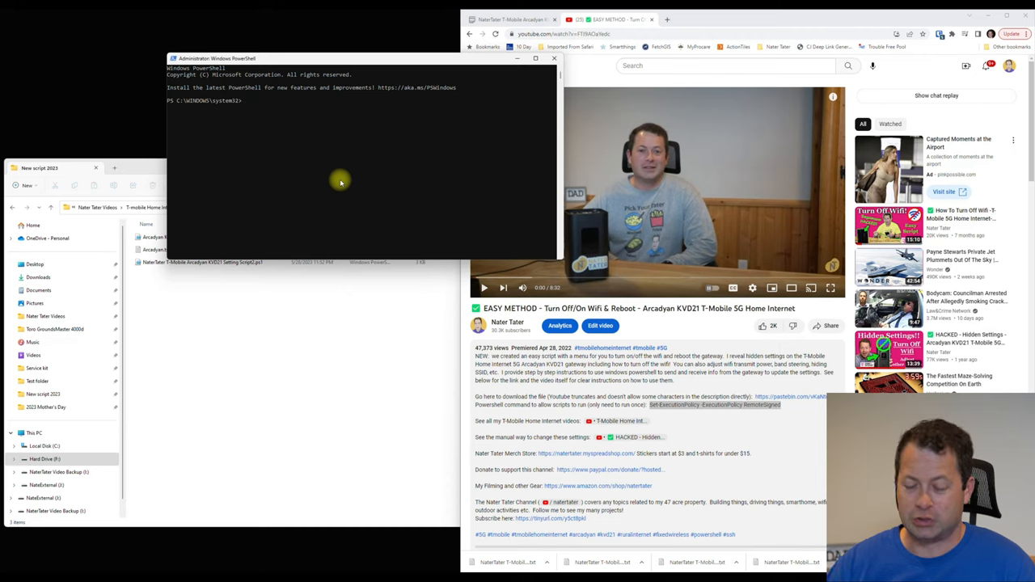
Step: Run Get-ExecutionPolicy to confirm the policy now reads RemoteSigned
text(Get-ExecutionPolicy)
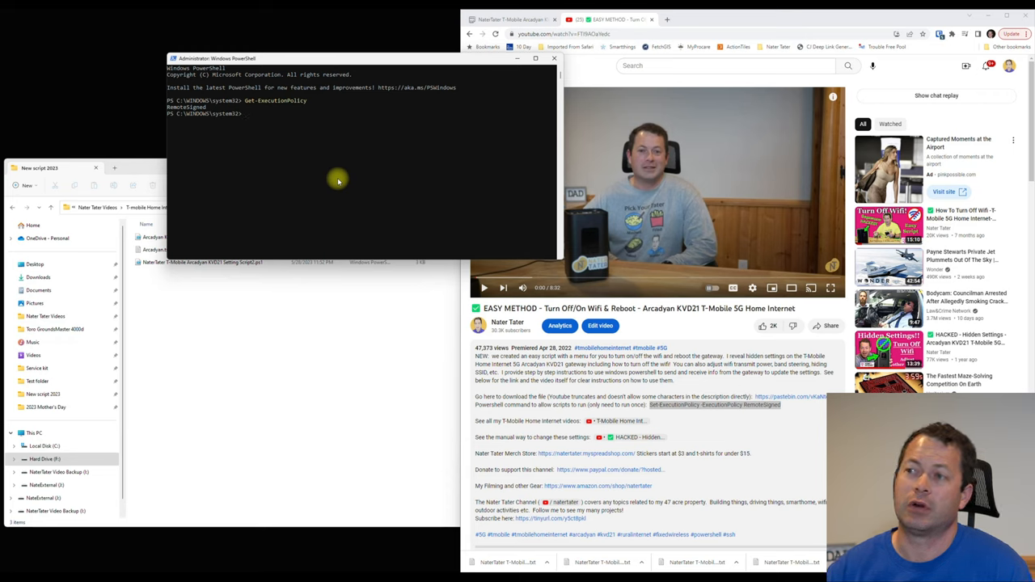
mouse_move(228, 112)
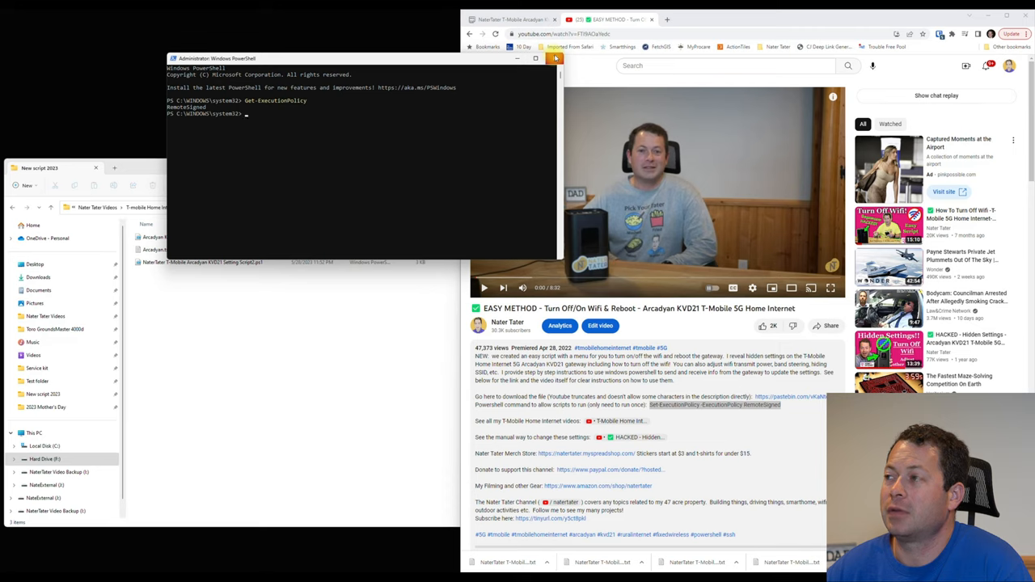
mouse_move(556, 59)
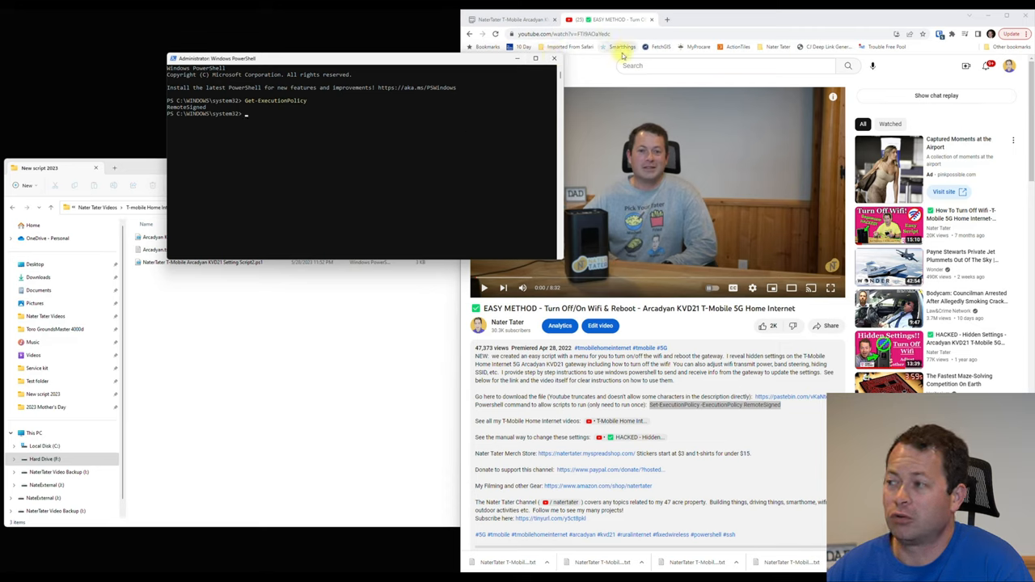
mouse_move(572, 71)
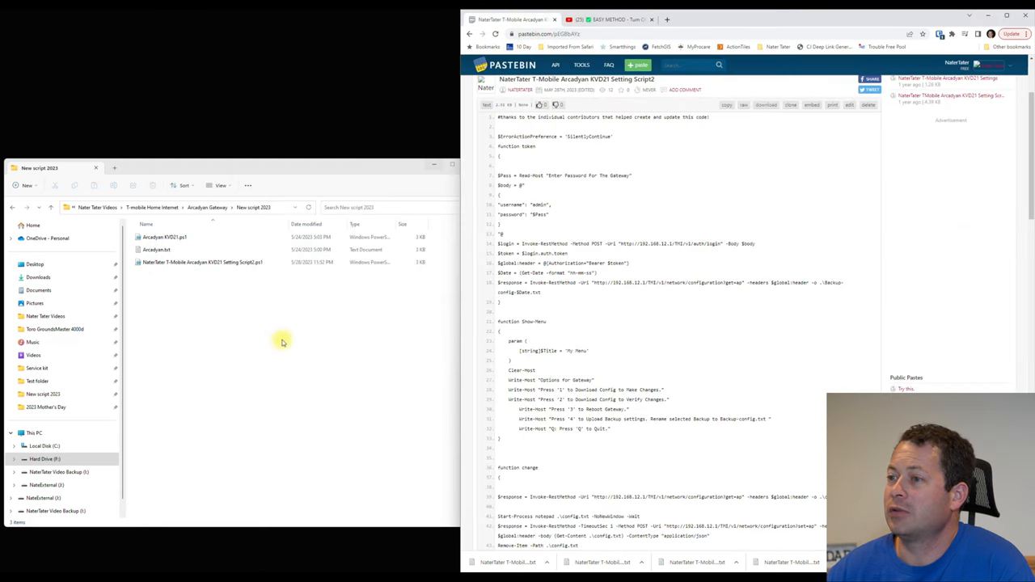
Step: Run the renamed KVD21 .ps1 setting script with PowerShell from File Explorer
click(203, 262)
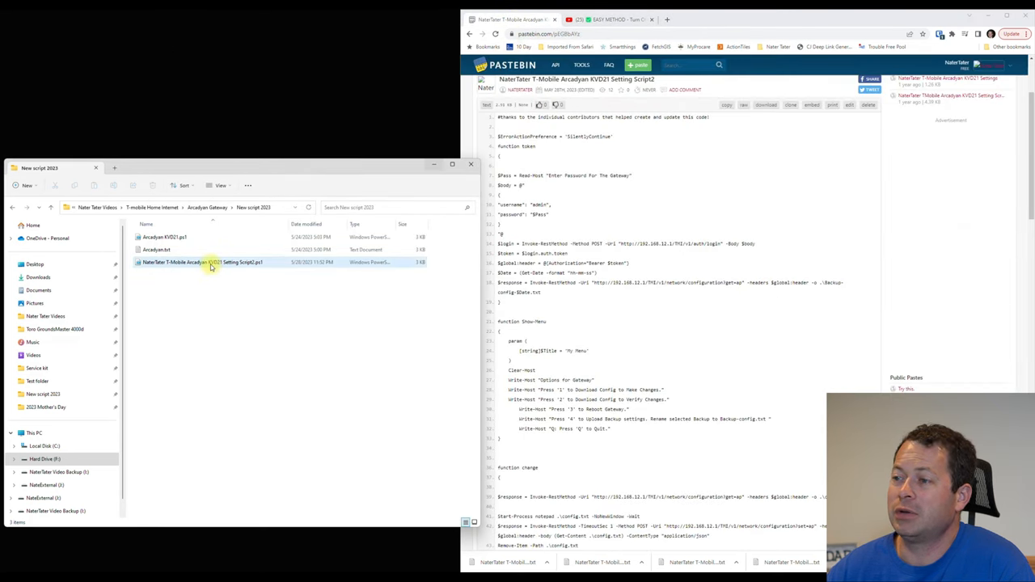
mouse_move(214, 262)
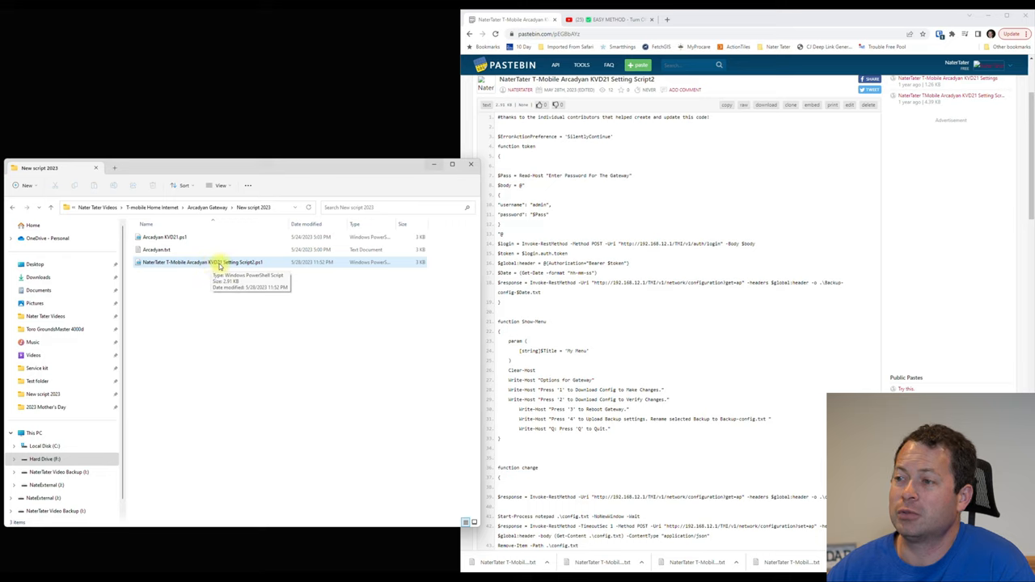
right_click(202, 261)
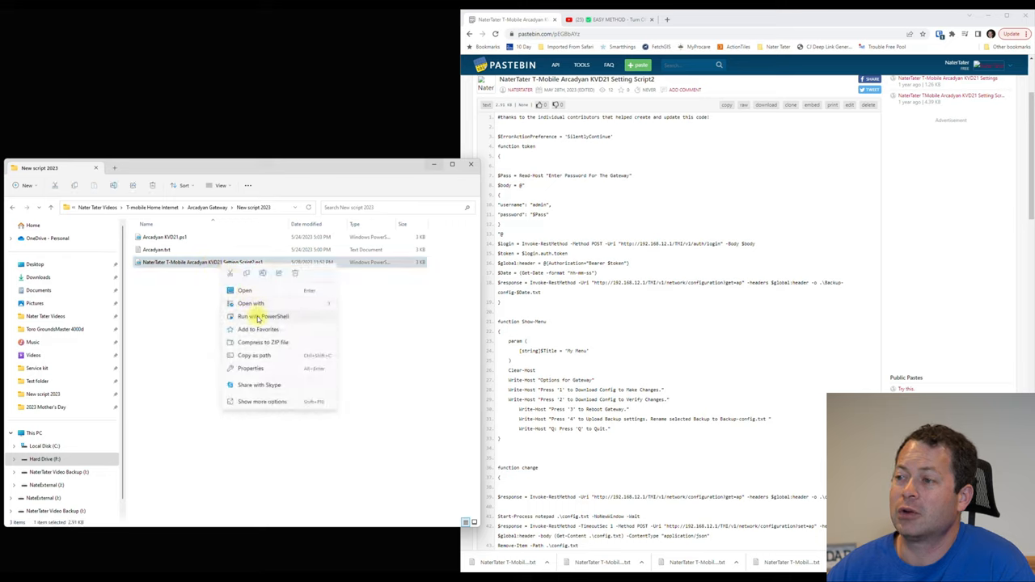
click(257, 316)
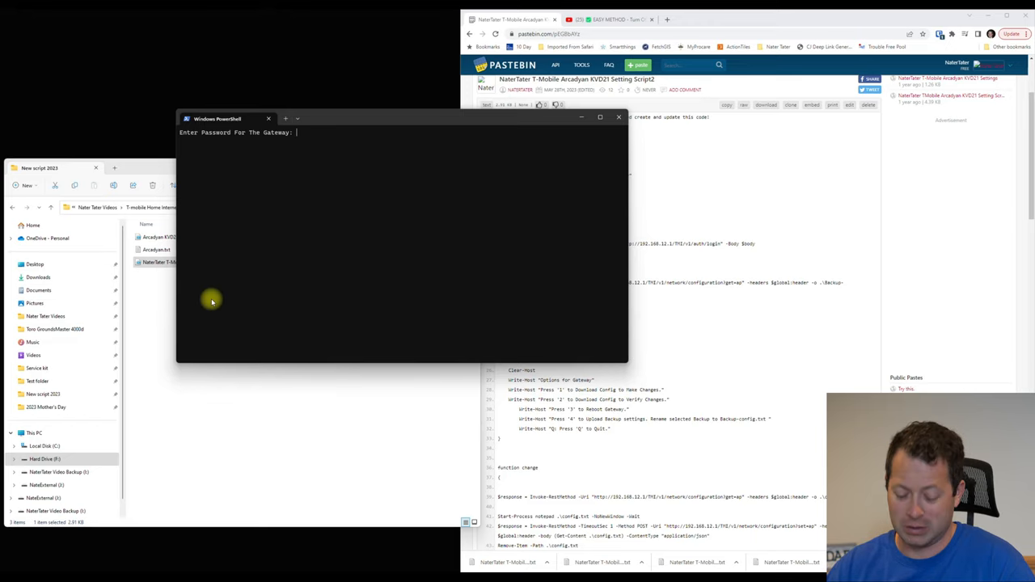
Step: Enter the gateway password at the script's prompt
text(NaterTaterr)
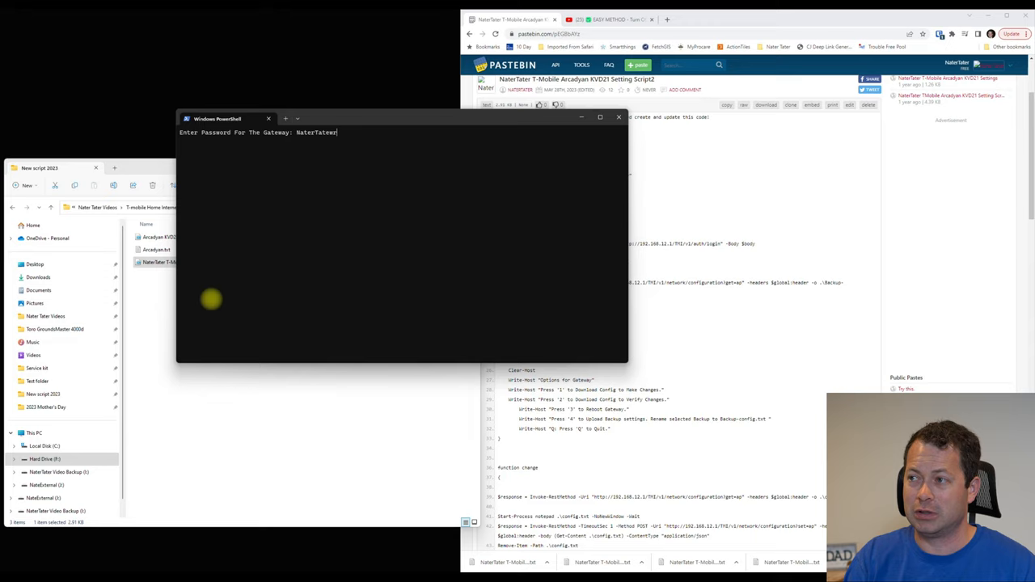
text(12)
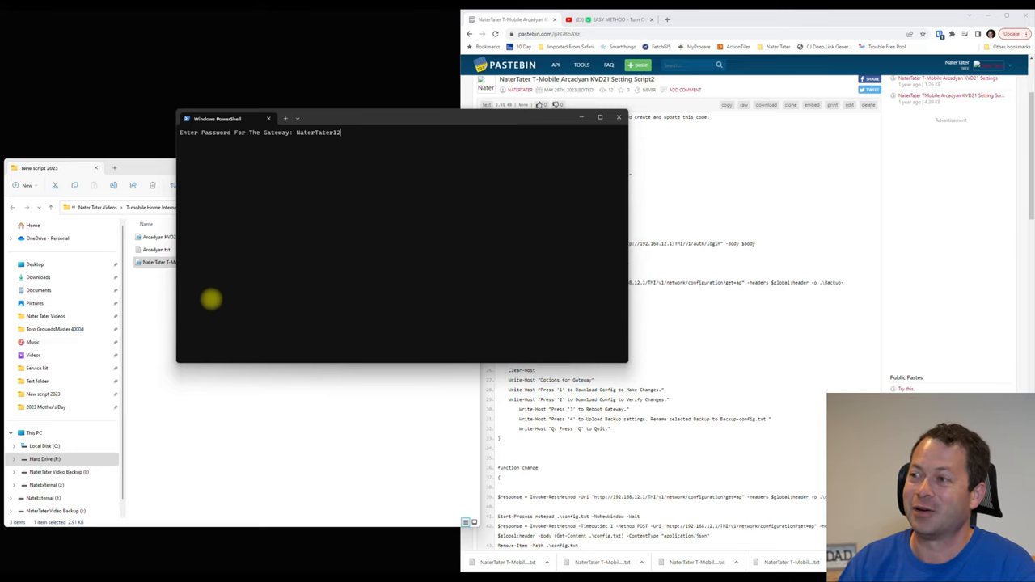
key(enter)
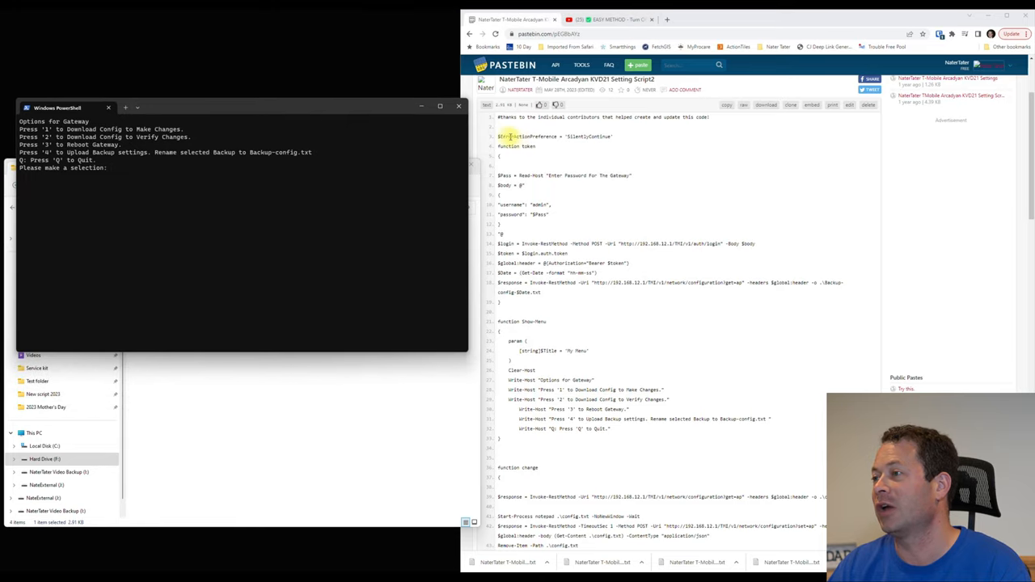
double_click(554, 136)
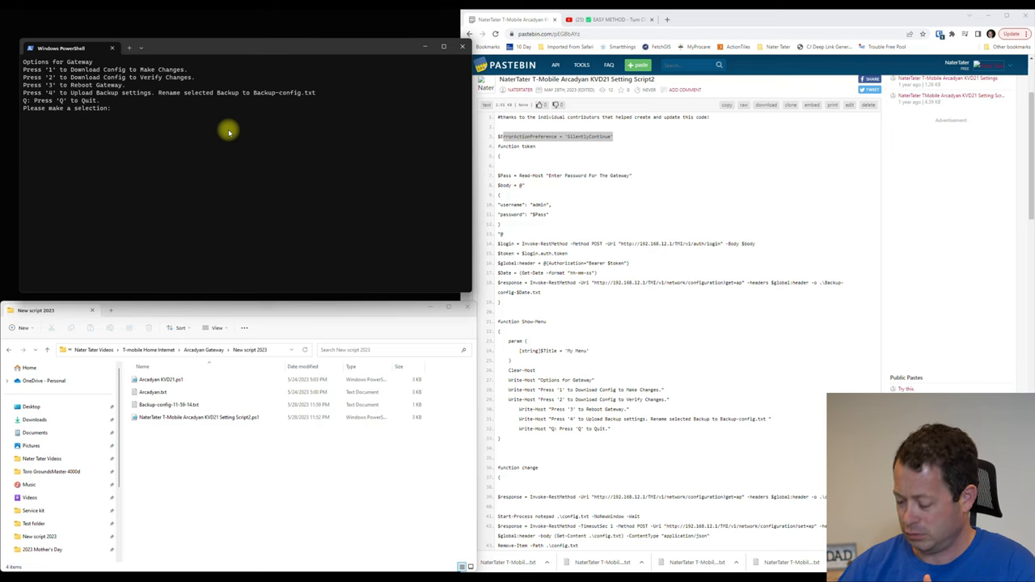
Step: Choose menu option 1 to download config.txt and bring it up in Notepad
text(1)
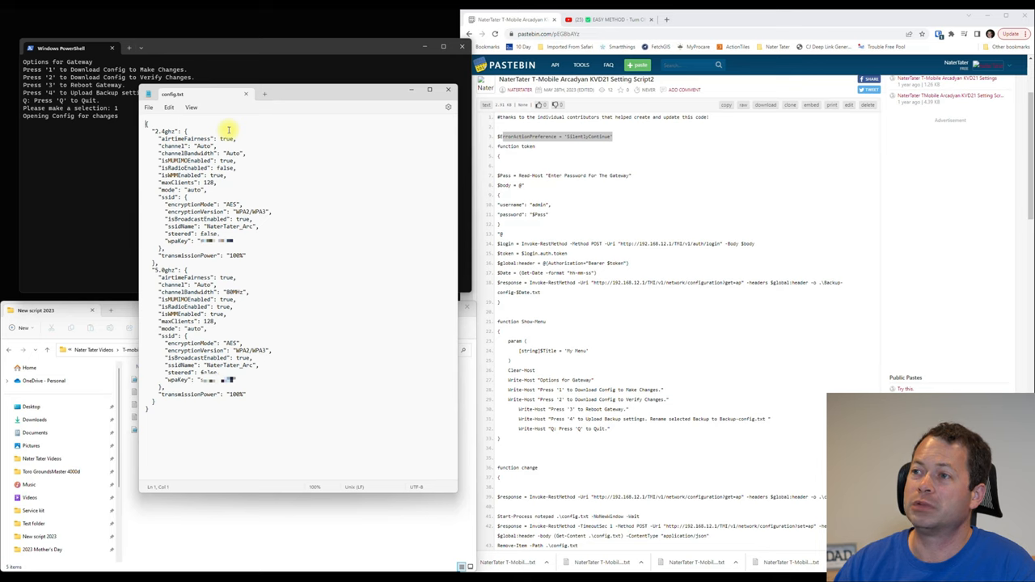
mouse_move(313, 83)
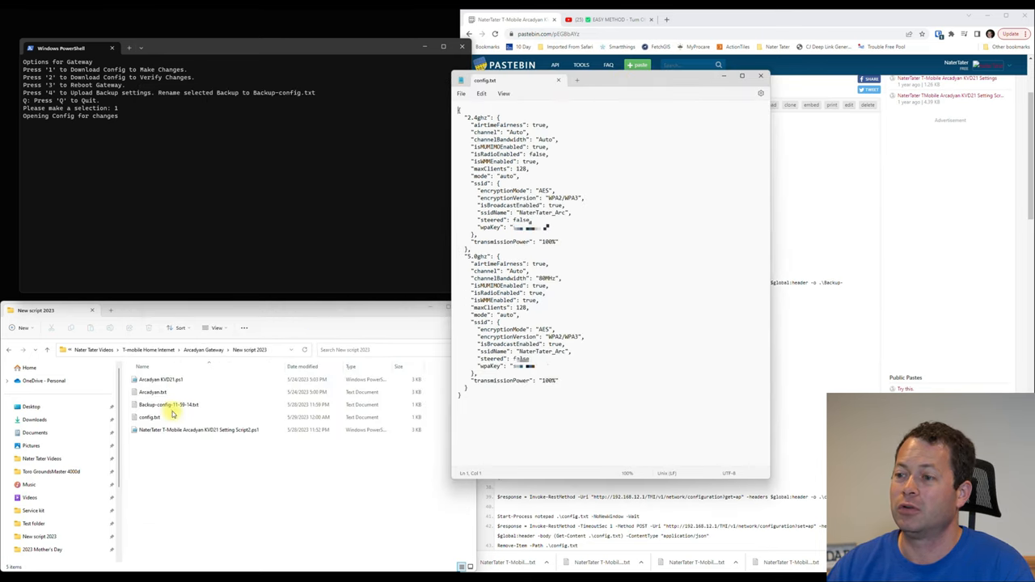
click(167, 404)
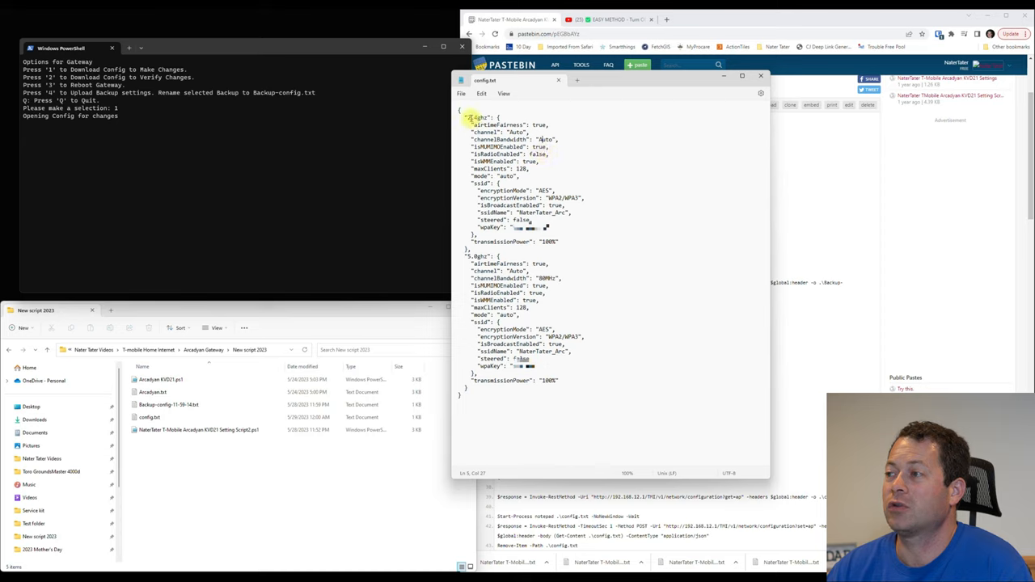
Step: Change the 5.0ghz isRadioEnabled value from true to false in config.txt
double_click(495, 155)
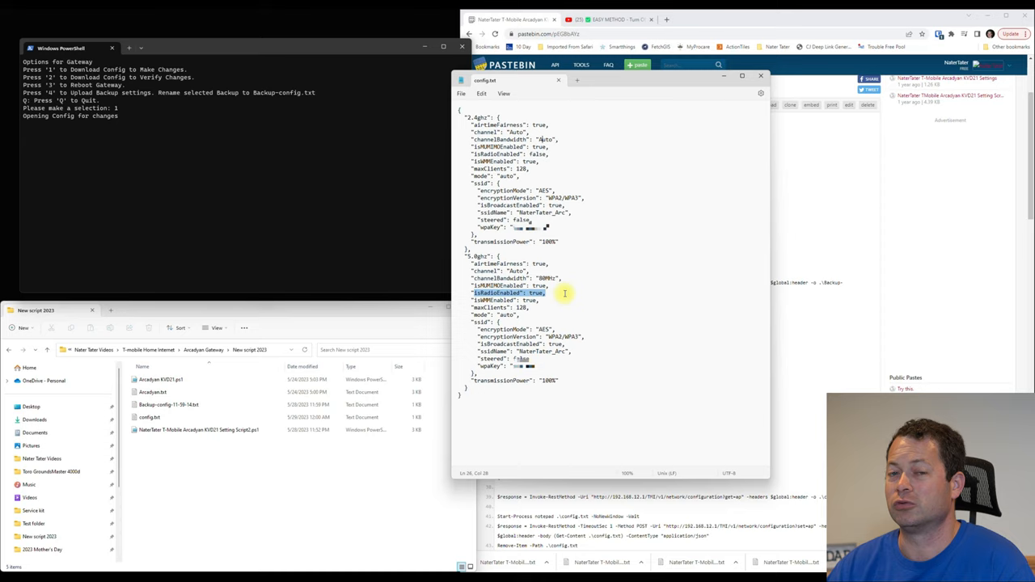
mouse_move(570, 288)
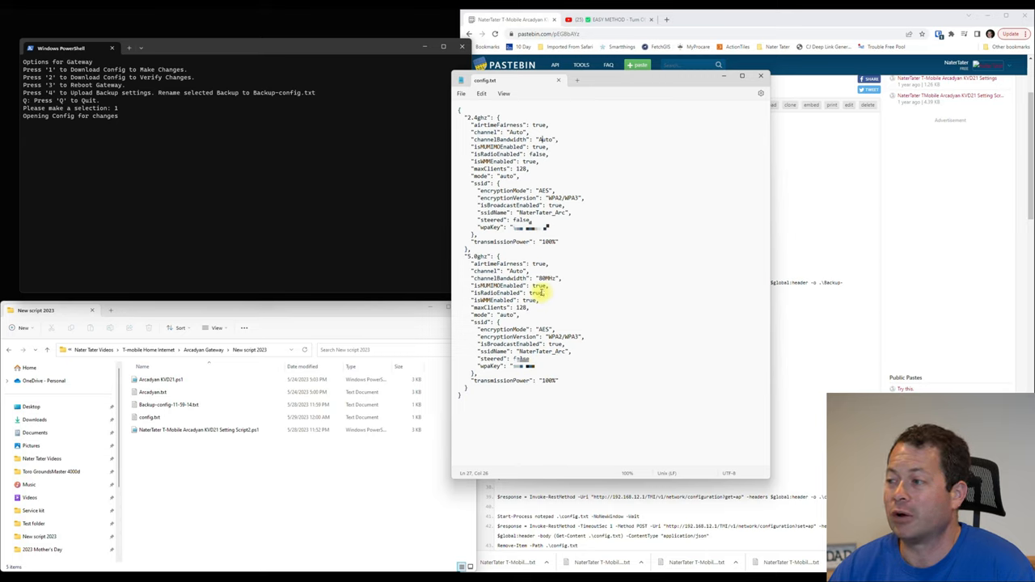
double_click(532, 293)
text(fals)
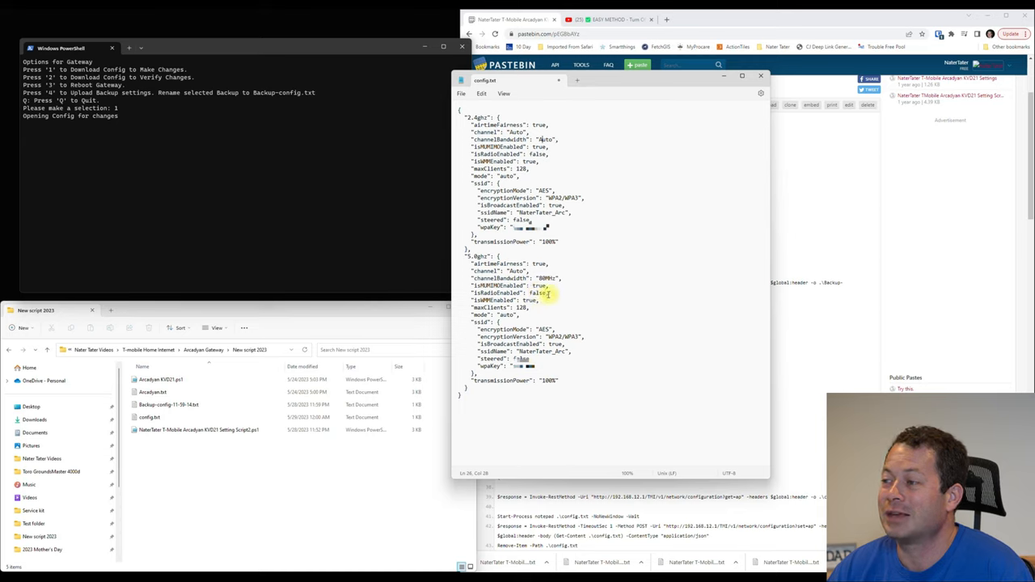
double_click(537, 293)
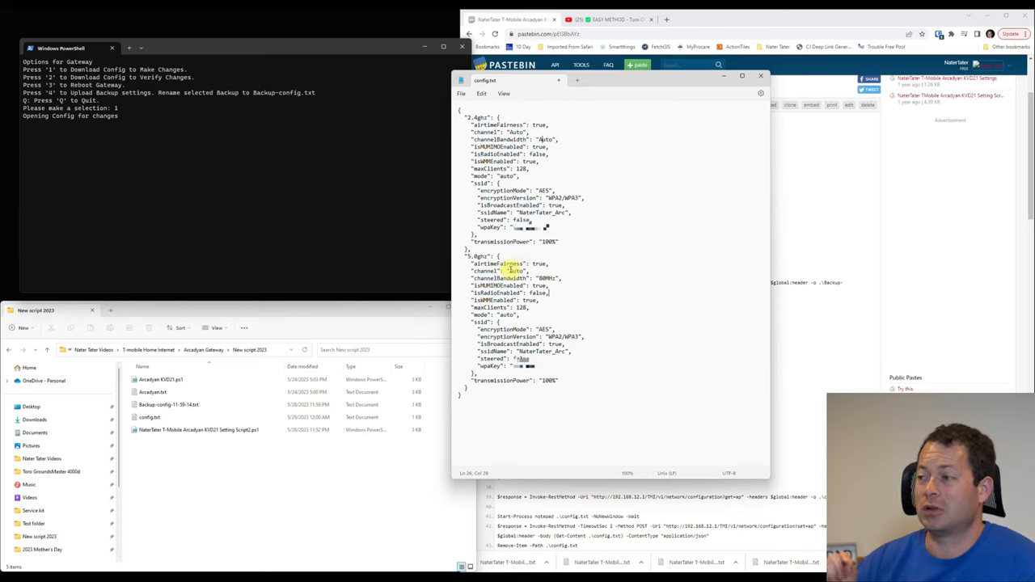
double_click(516, 270)
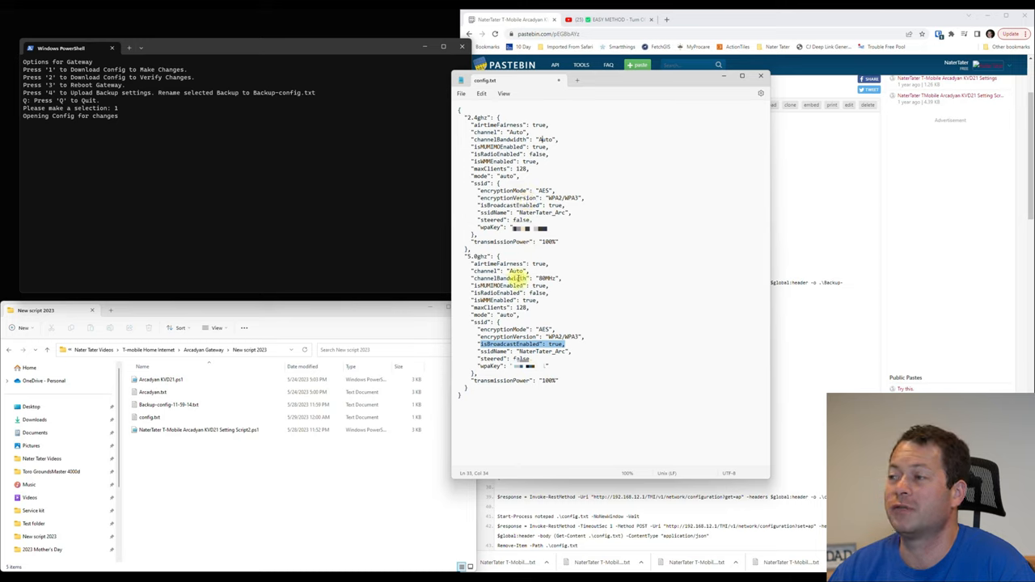
click(461, 93)
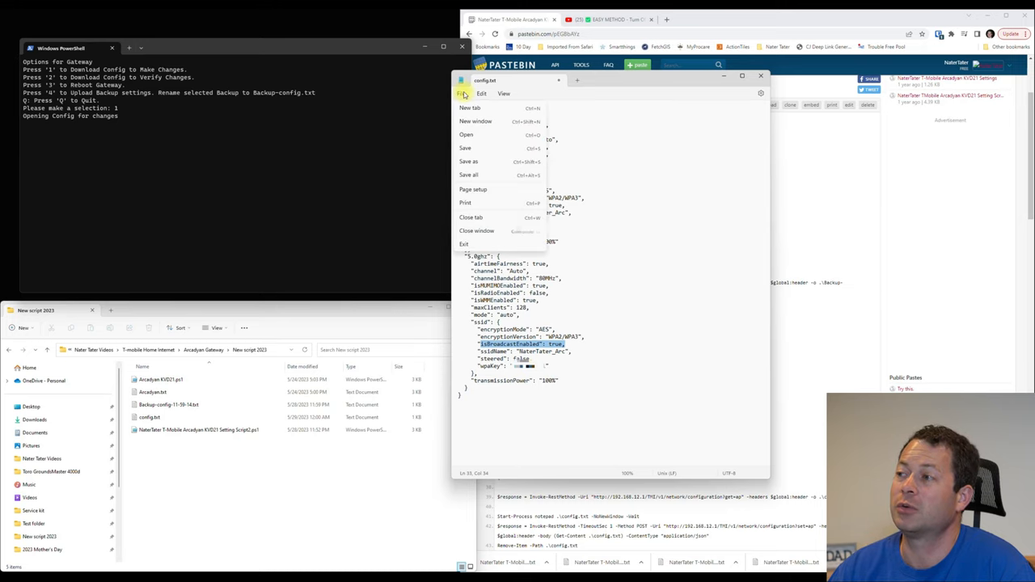
Step: Save the edited config from Notepad as Backup-config.txt in the New script 2023 folder
click(462, 93)
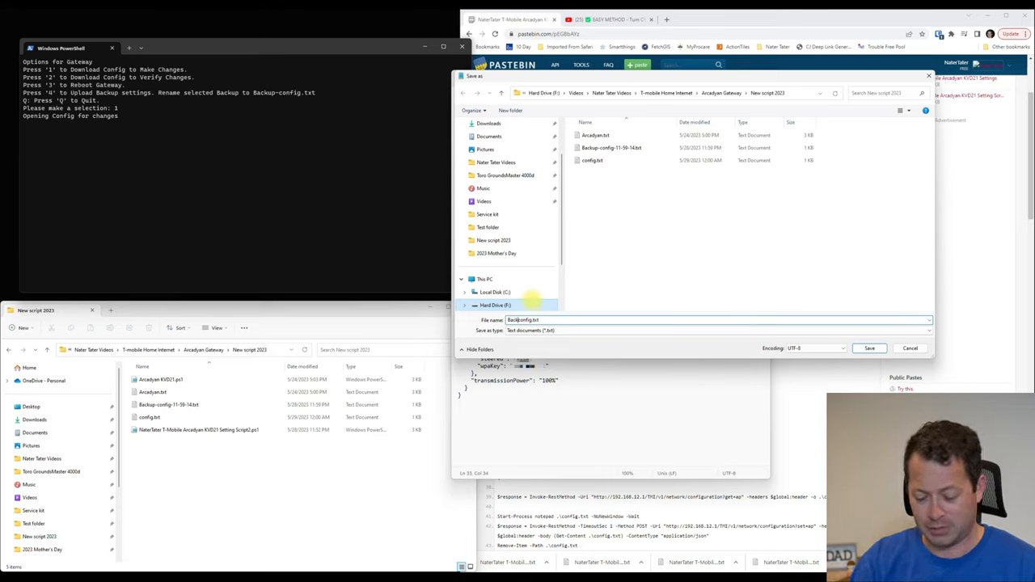
text(Backup-config.txt)
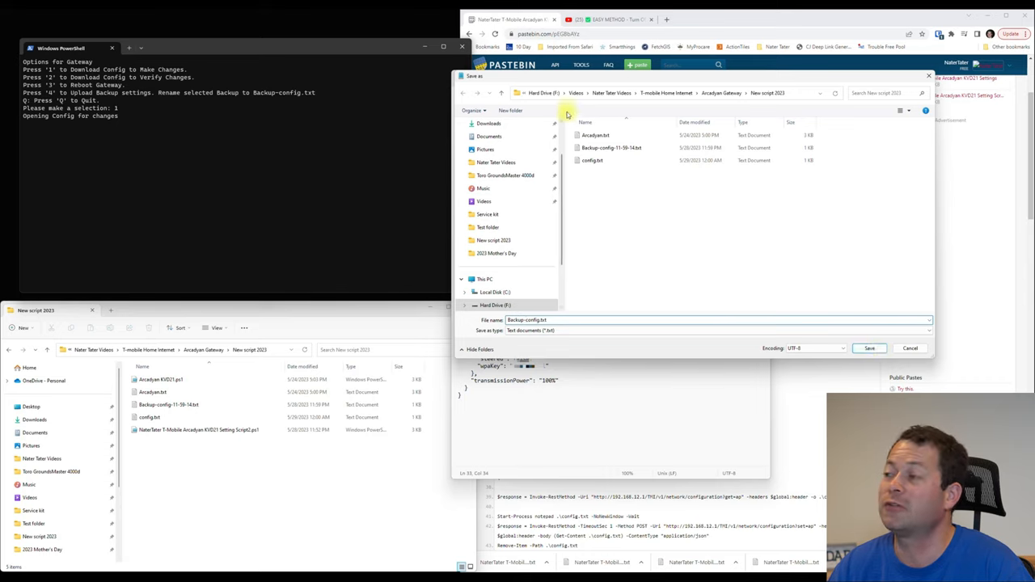
click(618, 148)
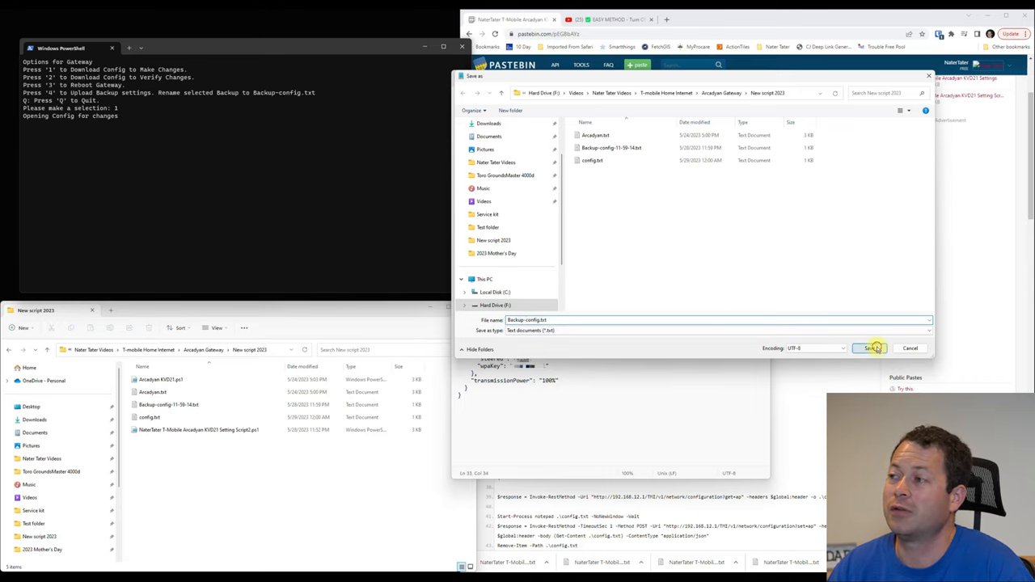
click(869, 347)
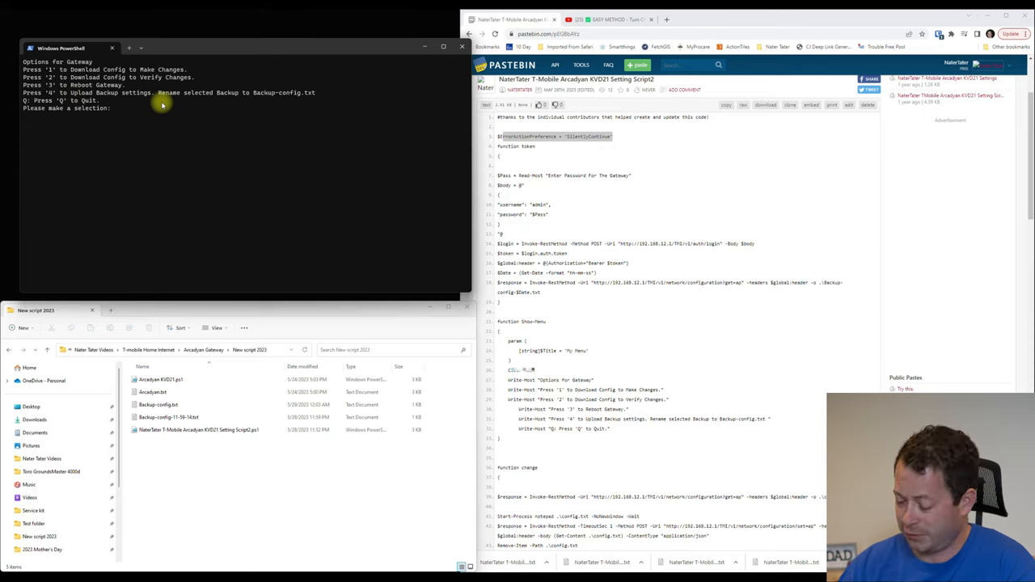
Step: Upload Backup-config.txt with PowerShell menu option 4, then pick option 2
text(4)
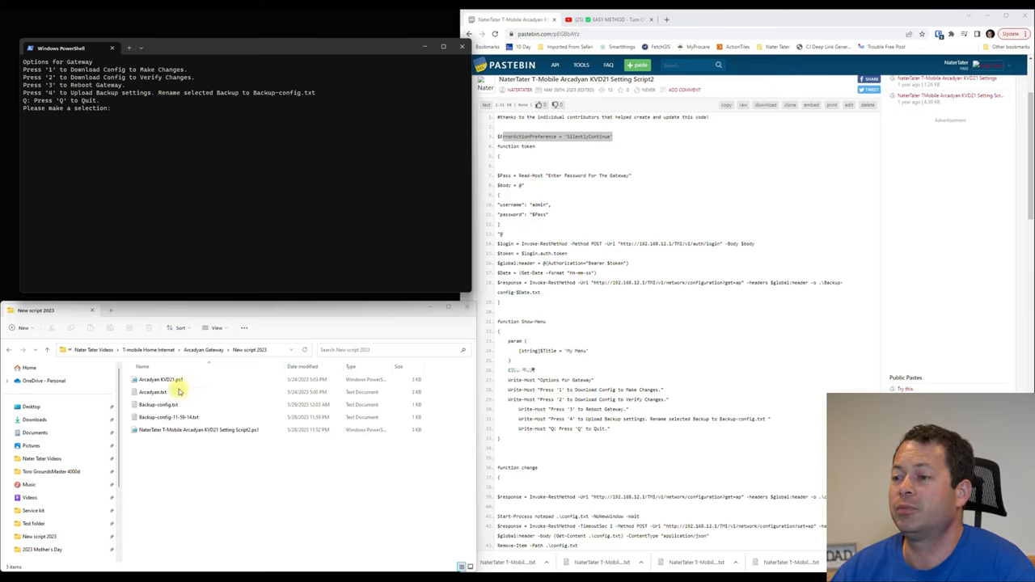
click(158, 404)
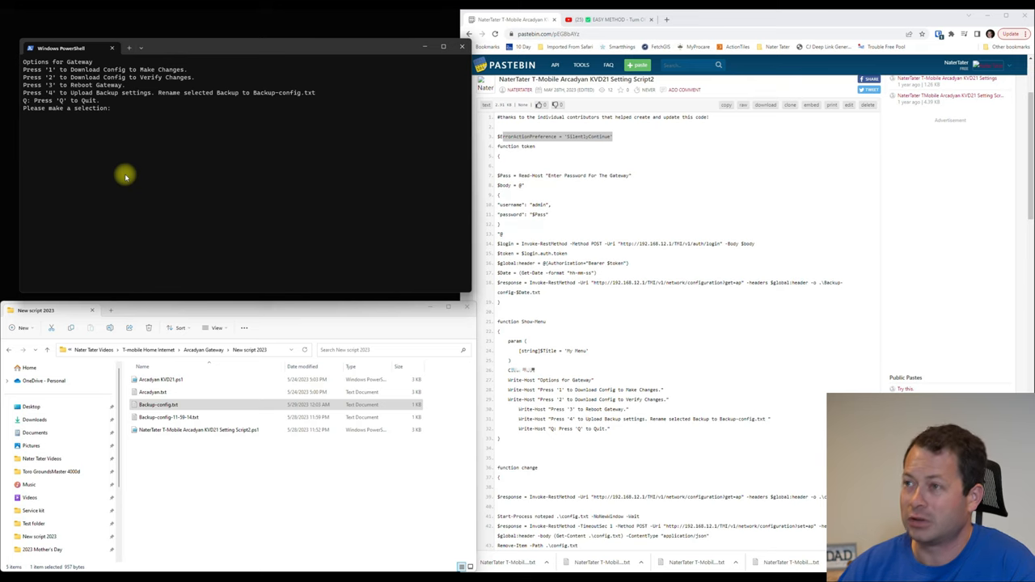
text(2)
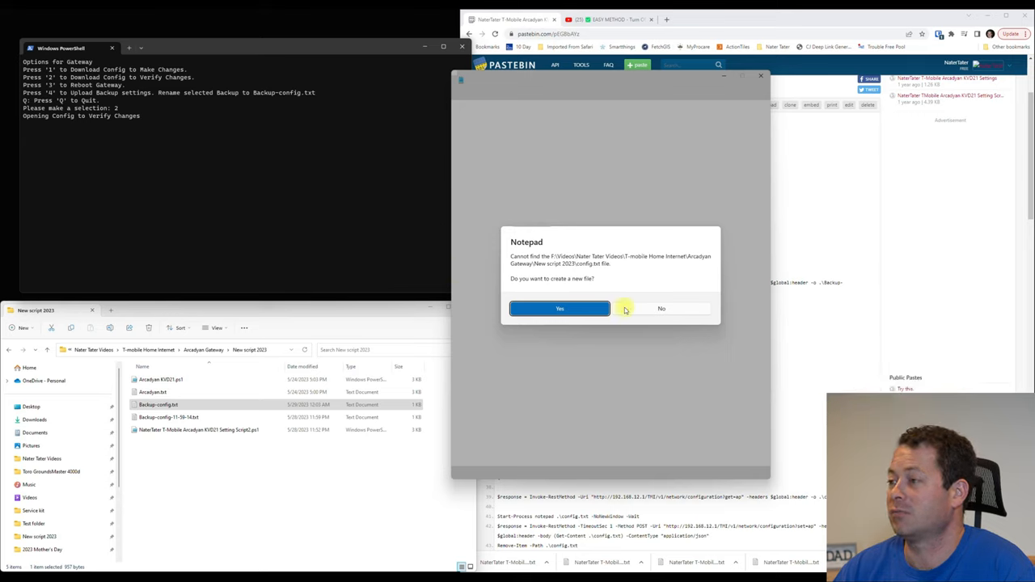
mouse_move(619, 272)
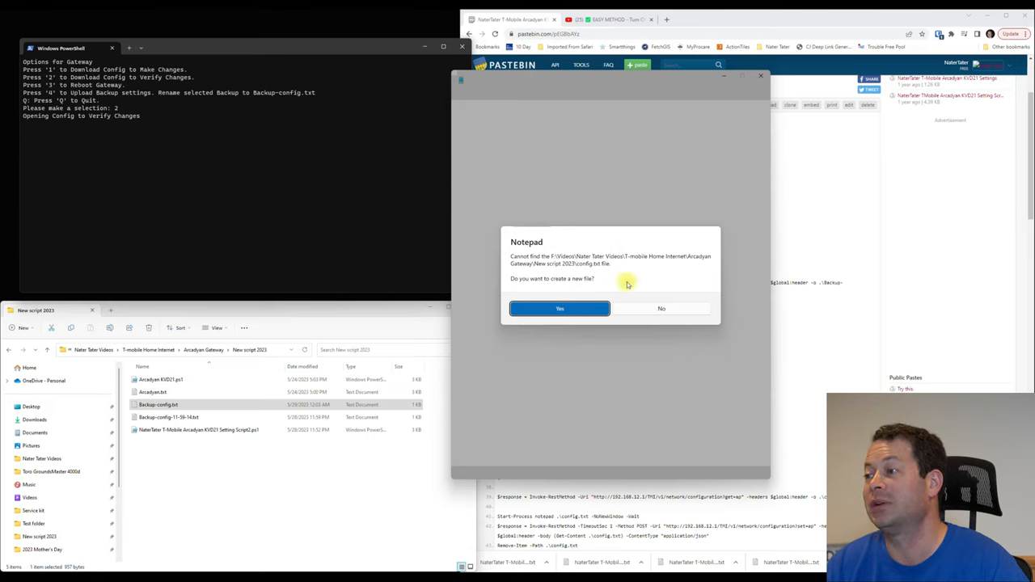
mouse_move(570, 244)
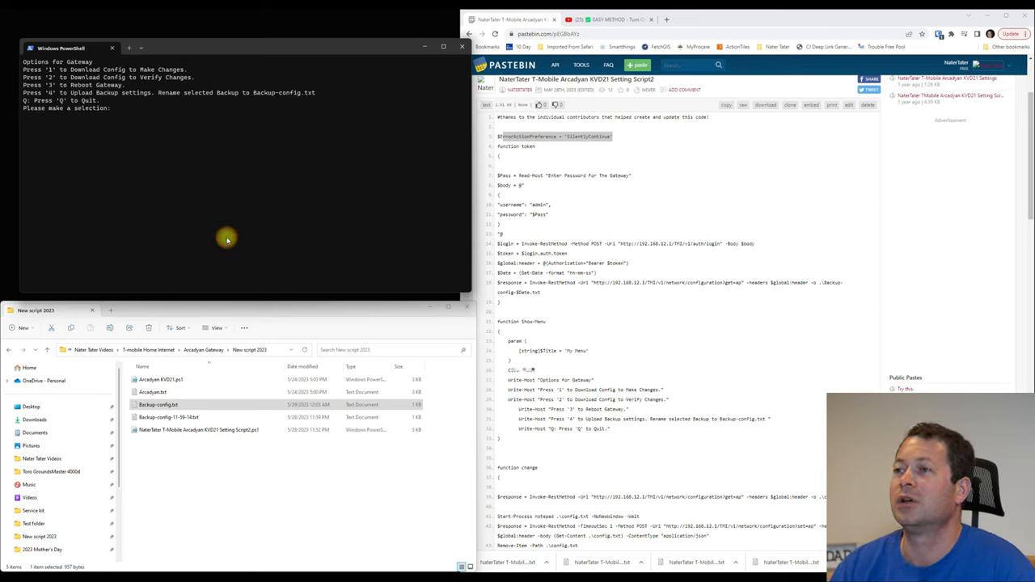
text(2)
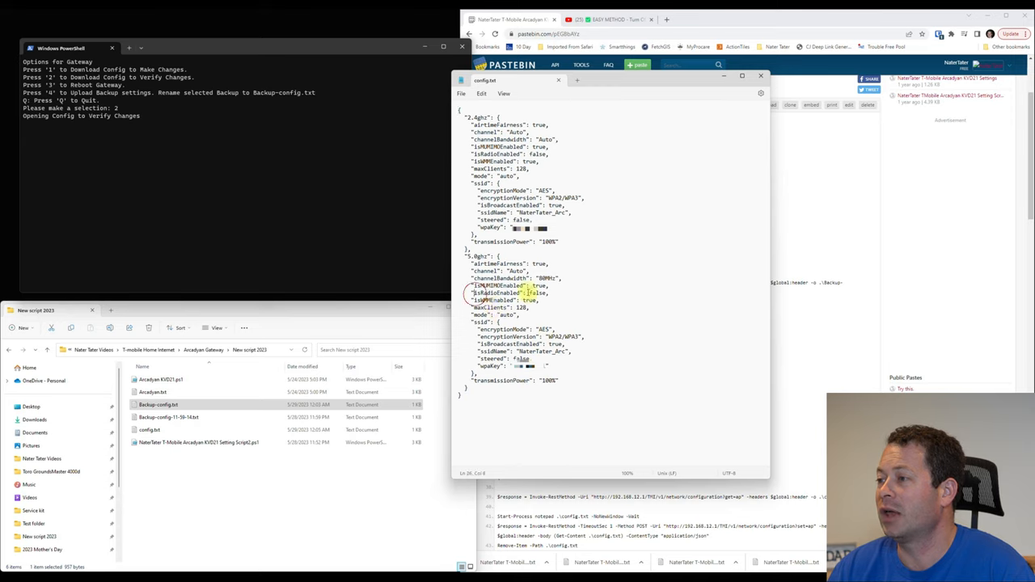
Step: Highlight the 5.0ghz isRadioEnabled entry in config.txt, confirming it reads false
double_click(510, 293)
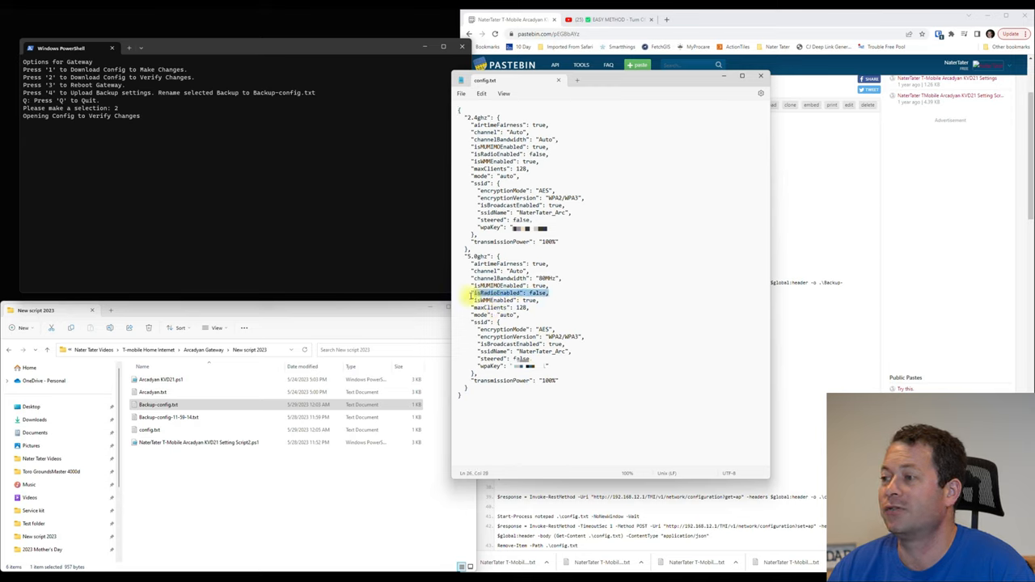